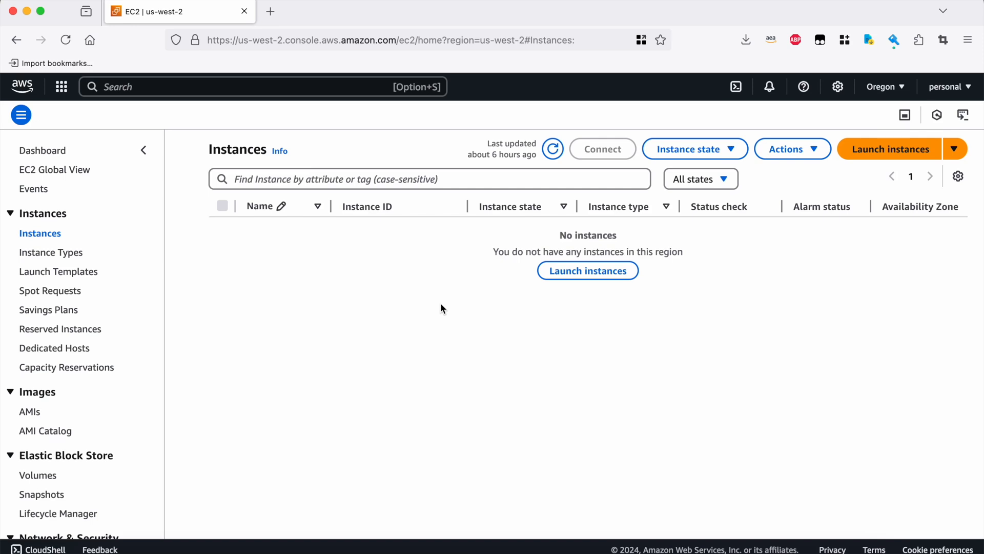
Note 'Amazon DCV' in the working notes and underline it for emphasis
text(.RD)
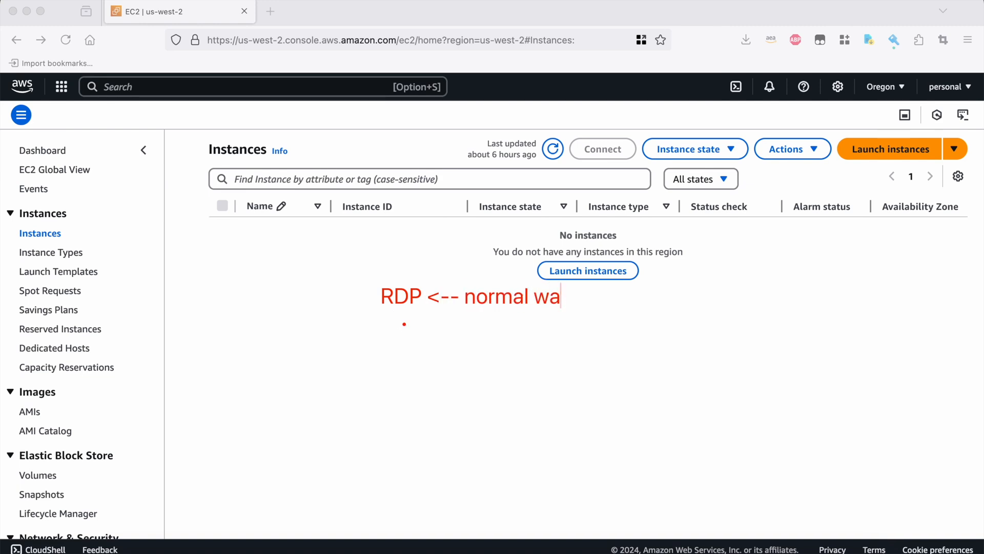
text(Amaz)
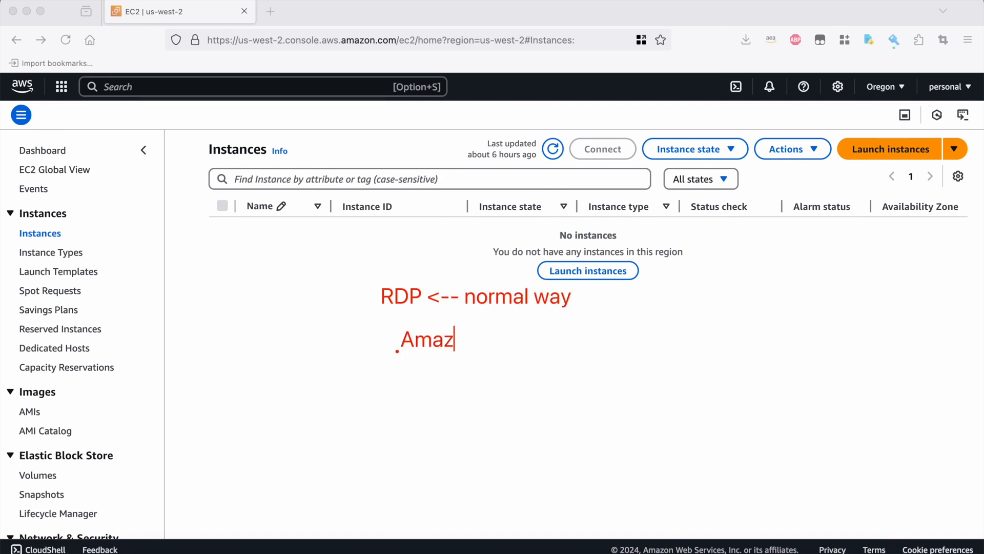
text(on DCV <-- fancy way)
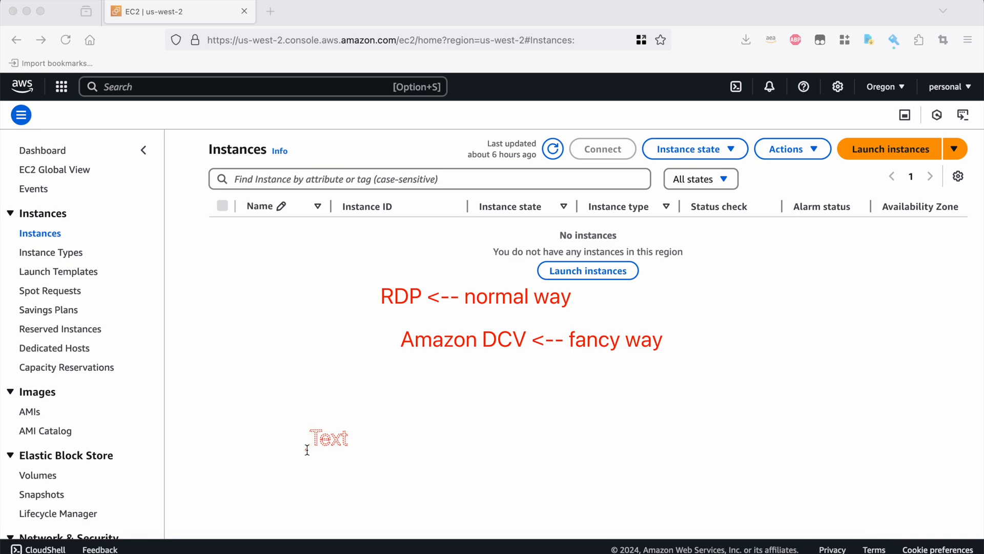
drag(397, 368, 558, 368)
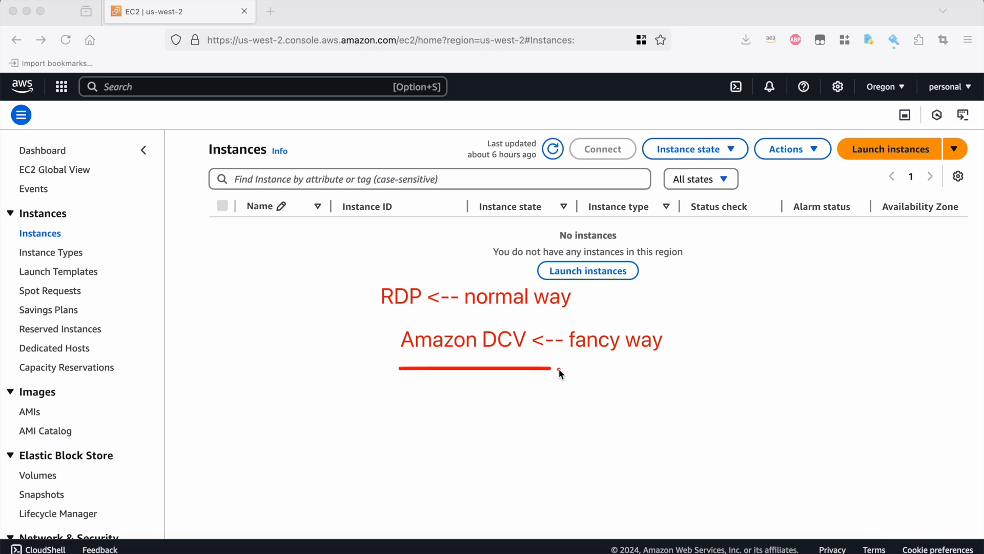
mouse_move(414, 506)
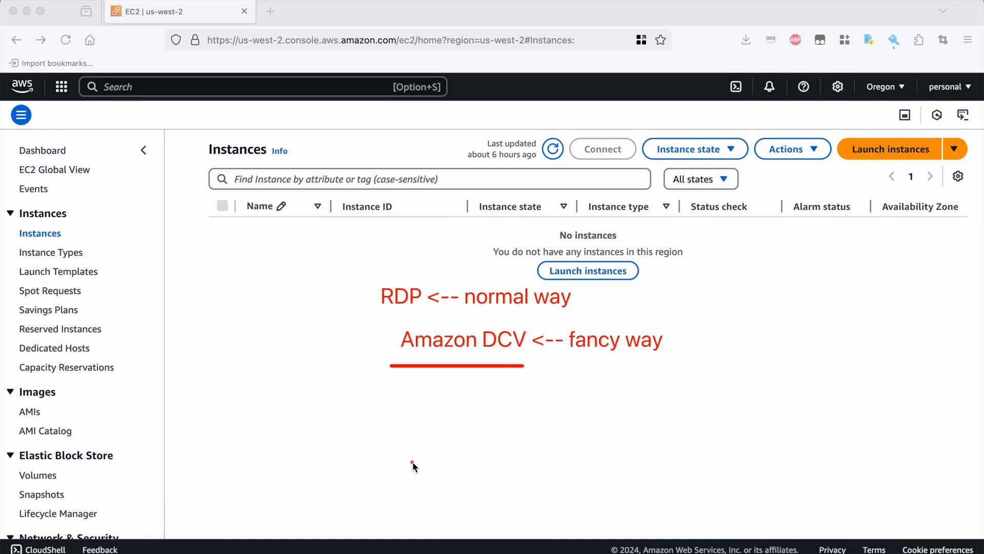
mouse_move(428, 451)
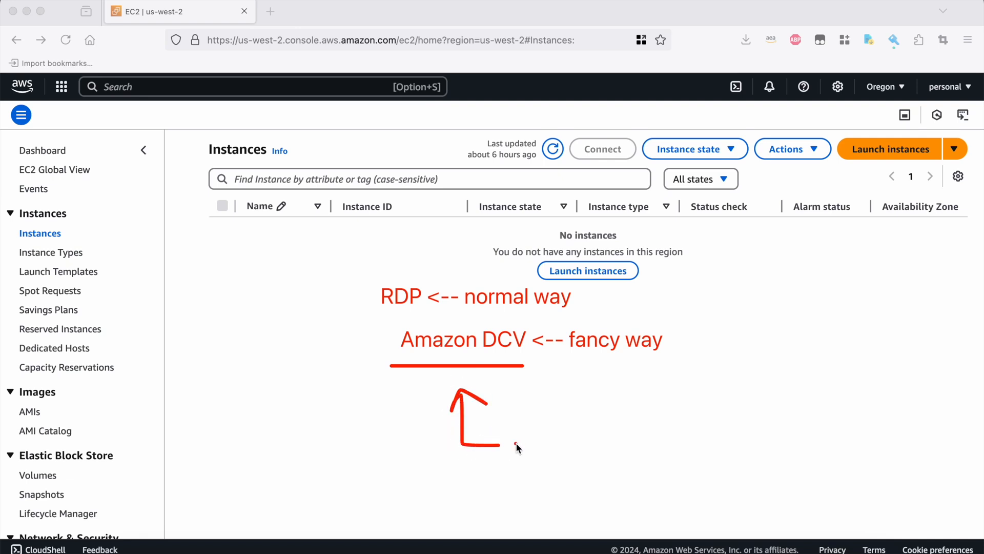
mouse_move(491, 485)
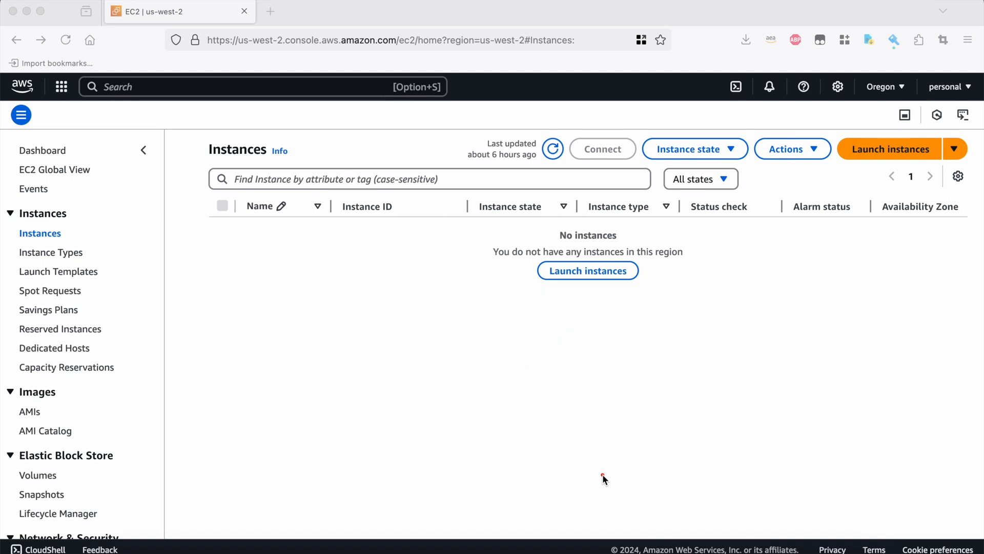
Begin a new instance launch named 'winbox' using the Windows Quick Start AMI
click(888, 148)
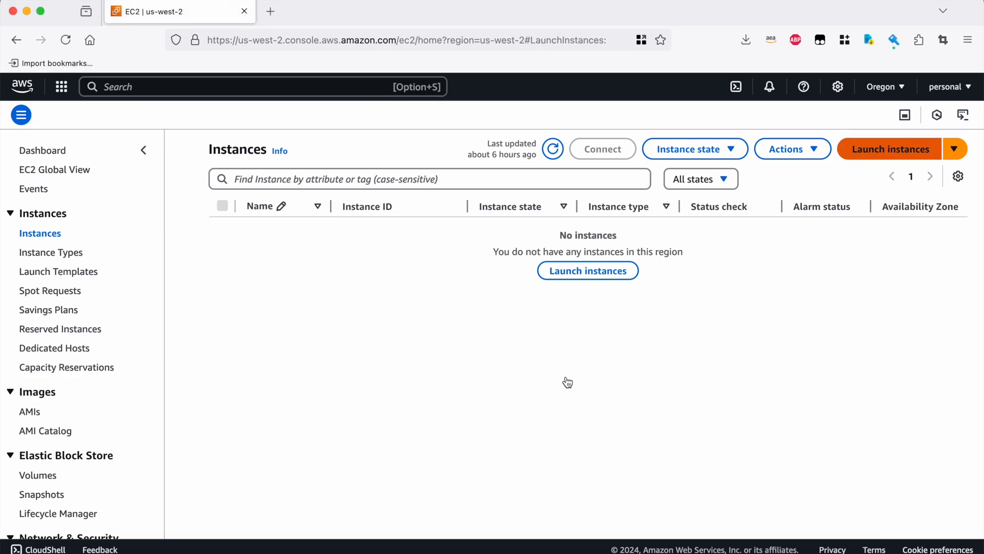
text(w)
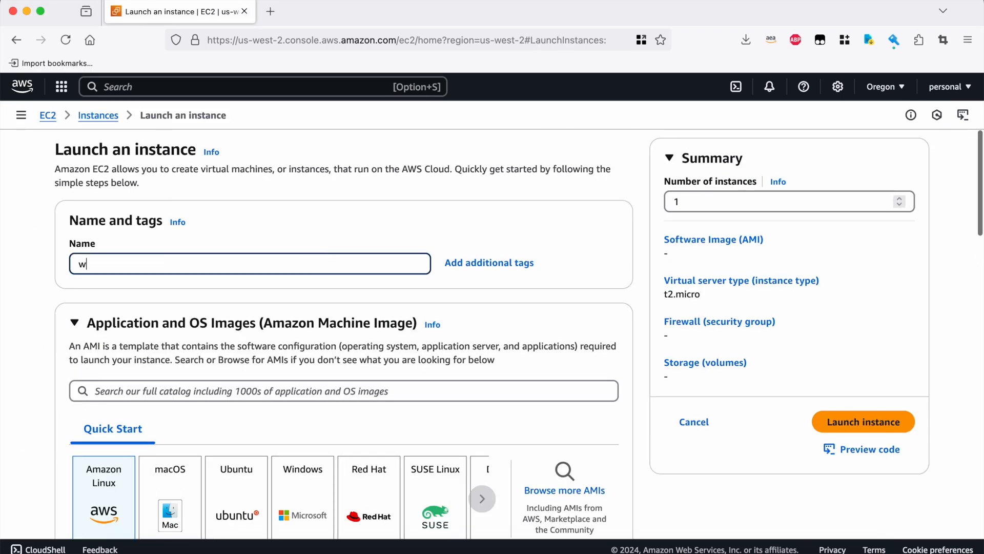
text(inbox)
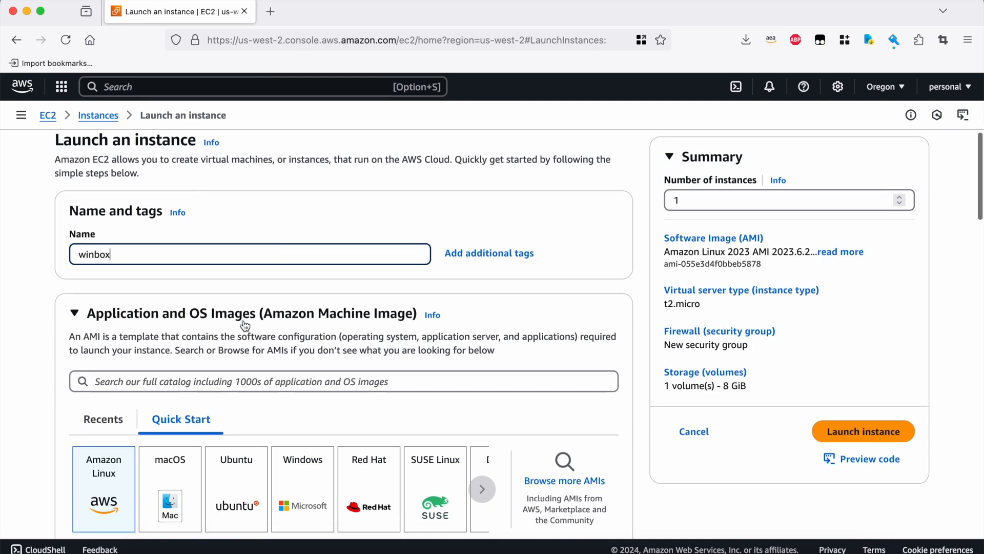
scroll(down, 3)
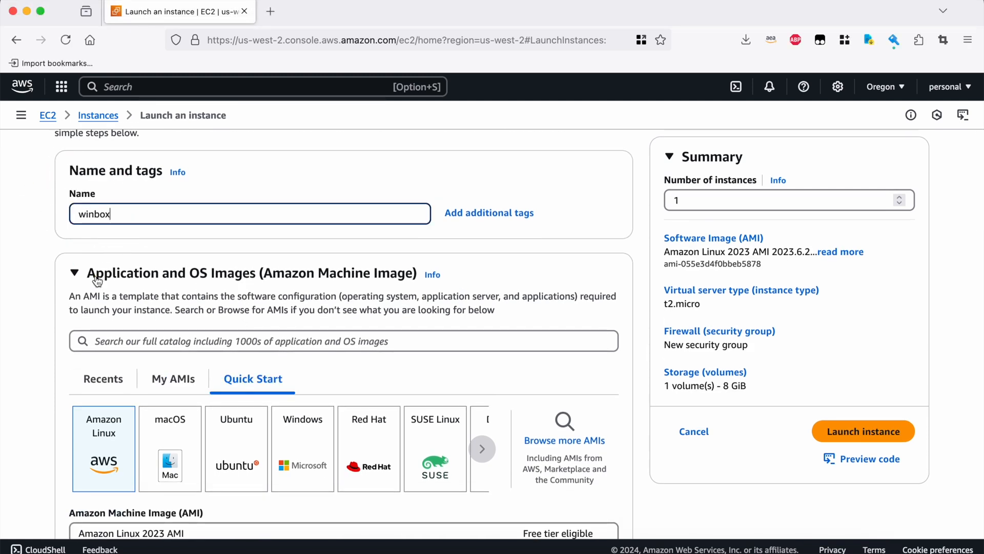
scroll(down, 3)
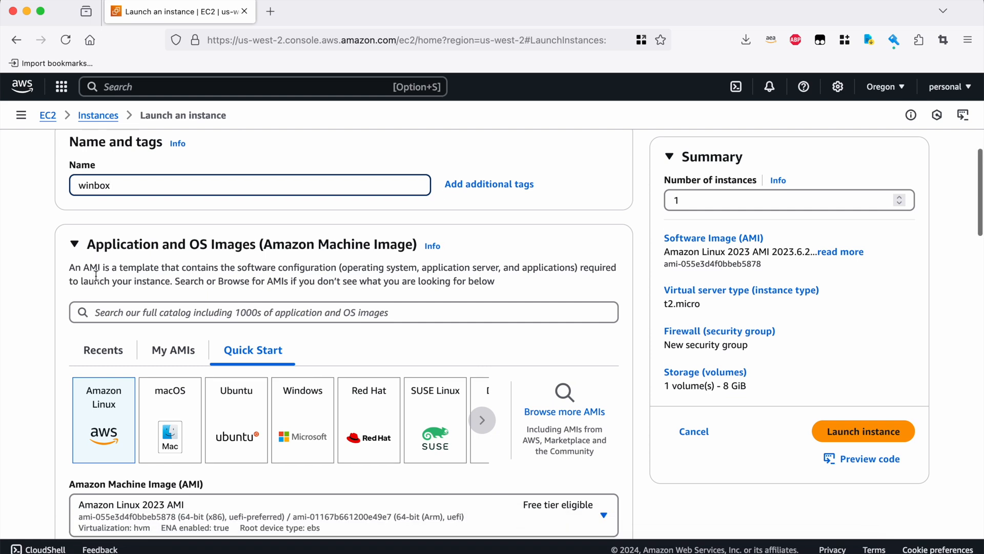
mouse_move(161, 206)
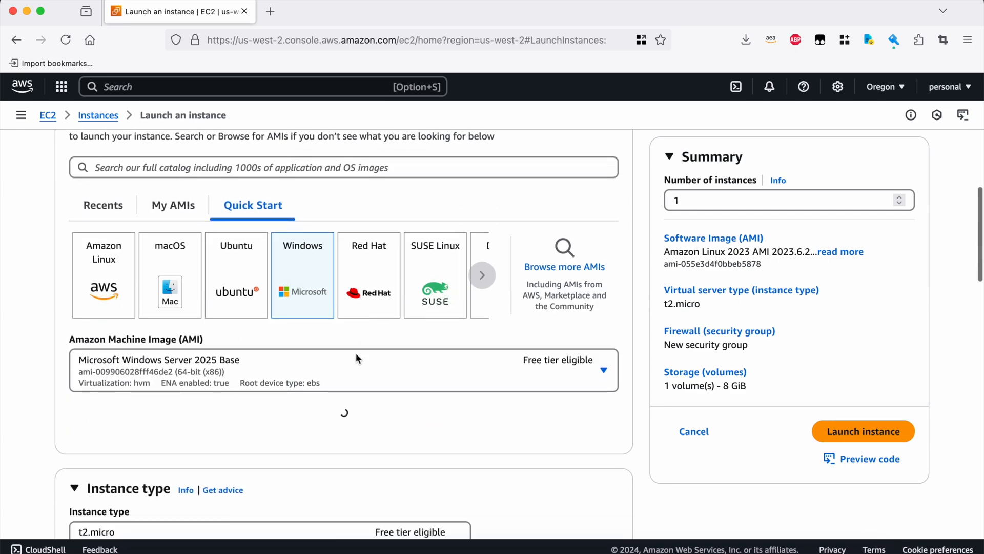
click(301, 275)
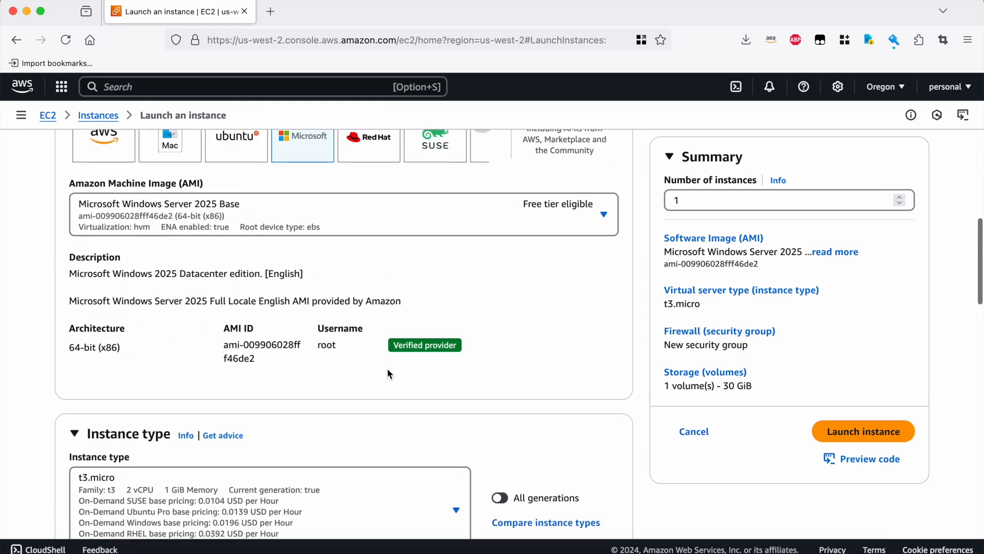
Choose instance type t3.xlarge (4 vCPUs, 16 GiB) with all generations included
scroll(down, 3)
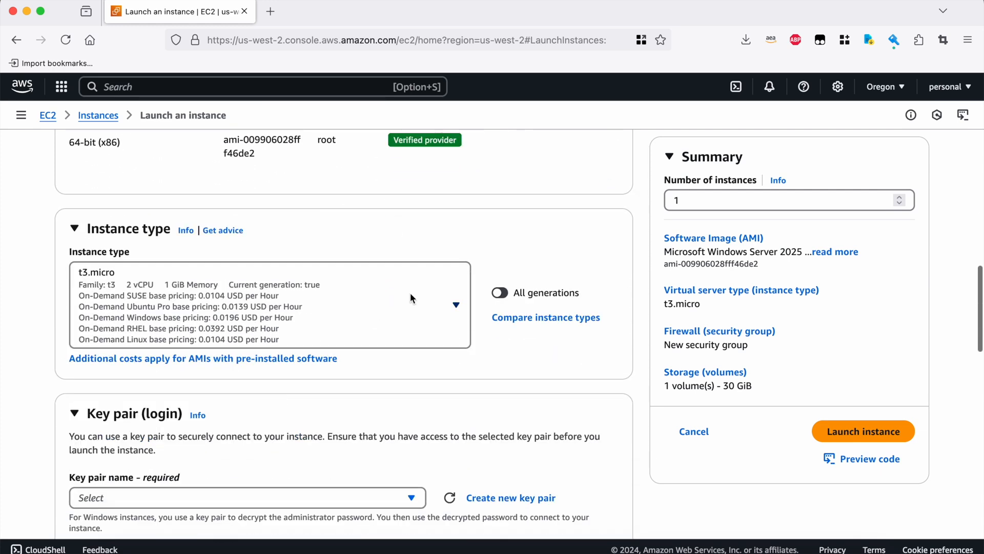
click(452, 303)
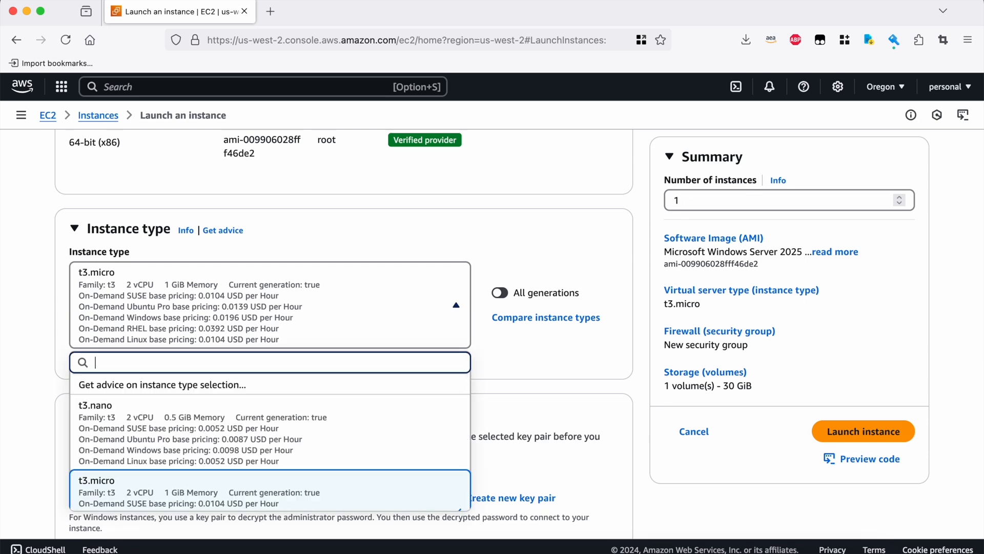
click(499, 292)
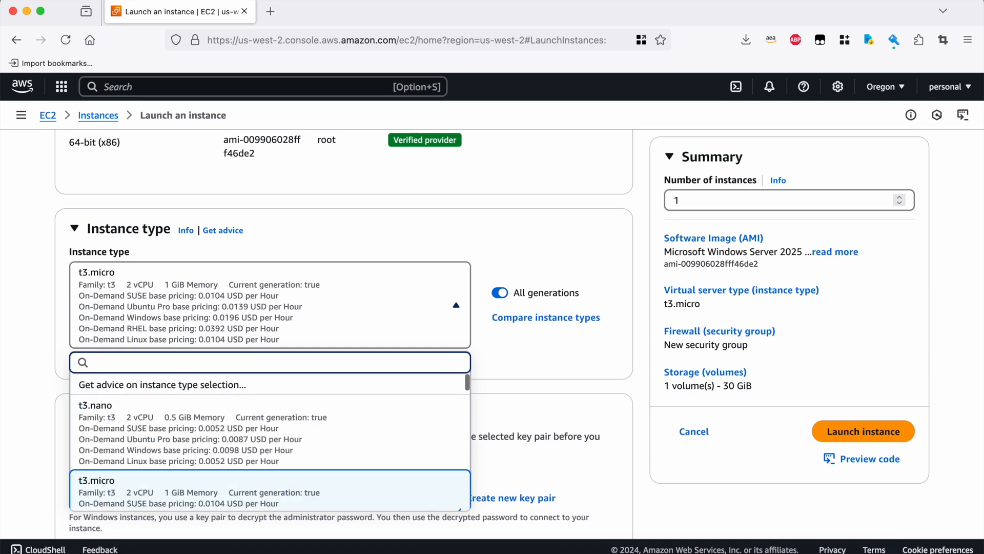
text(t.x)
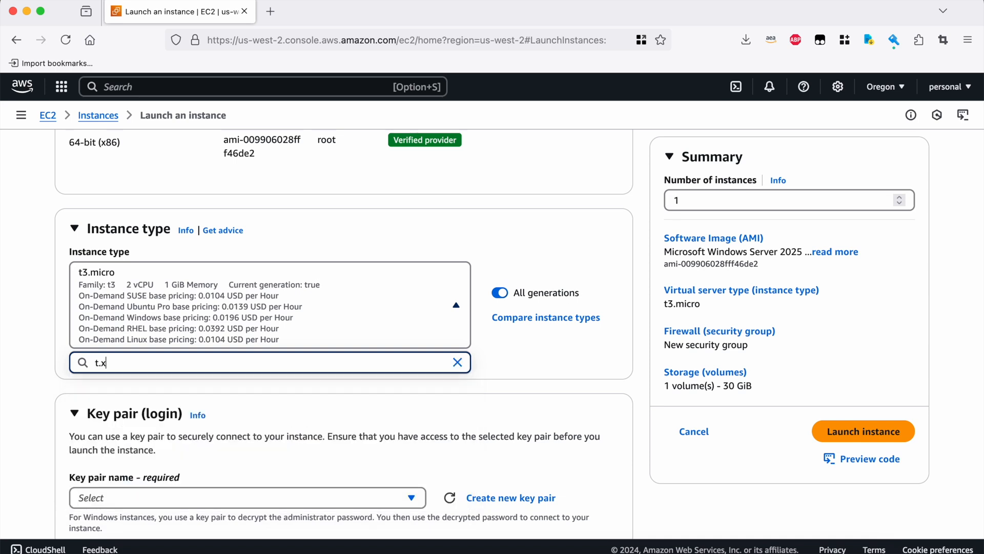
text(3)
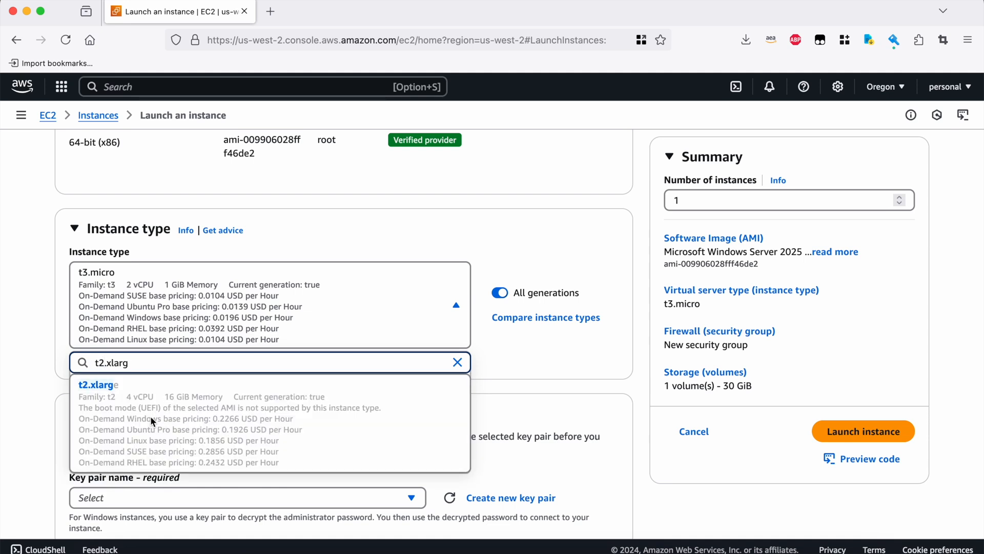
text(t3.xlarg)
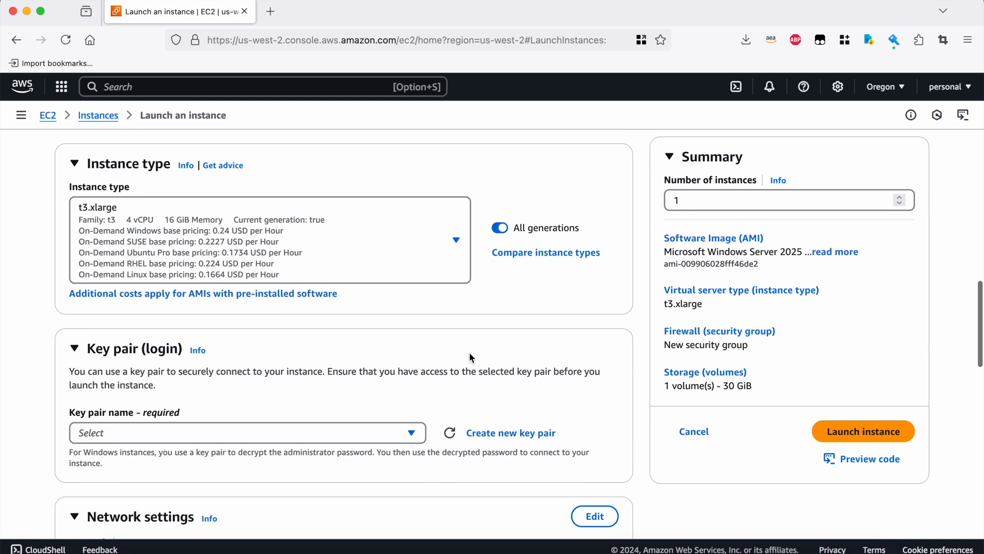
mouse_move(259, 229)
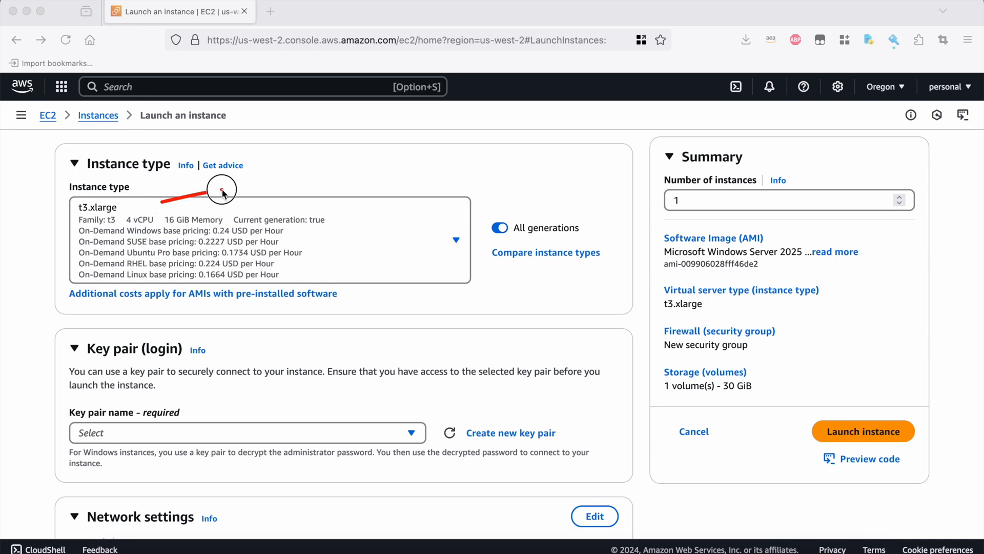
Refresh the key pair list and select the oregon-ssh key pair for the instance
scroll(down, 3)
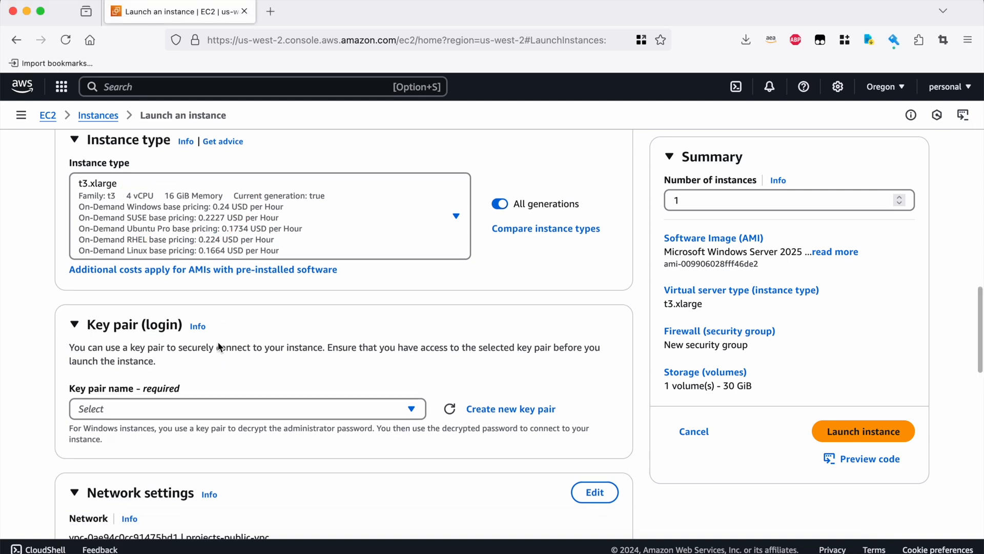
click(247, 409)
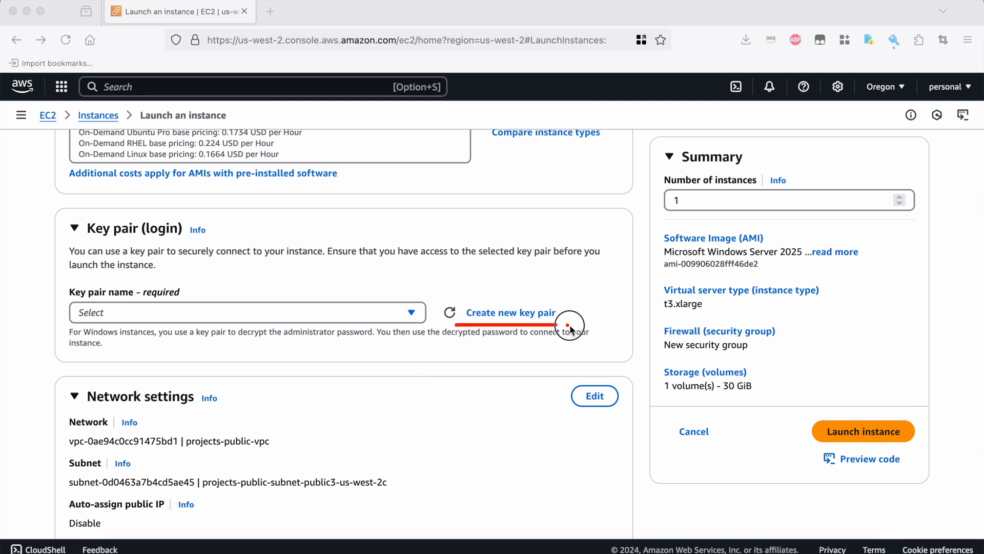
mouse_move(394, 316)
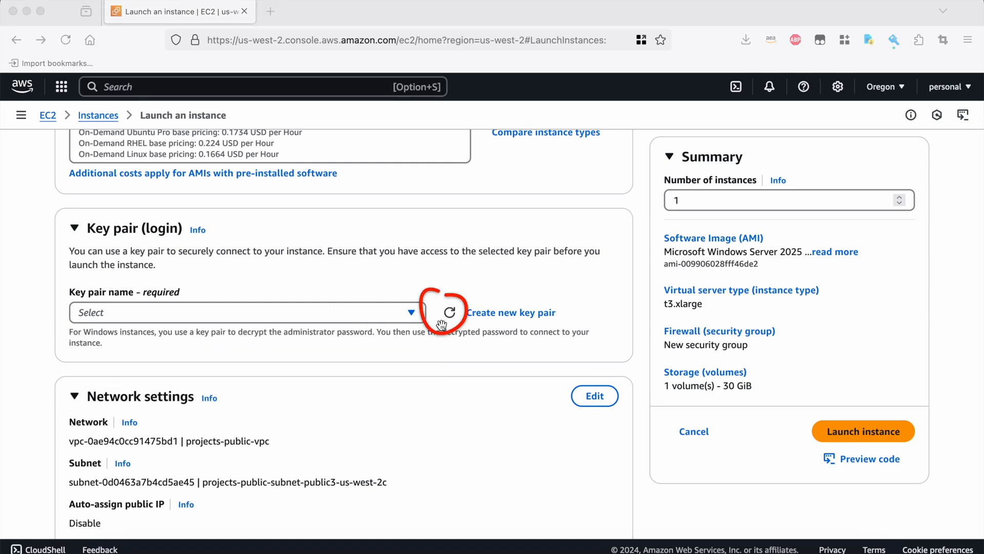
click(245, 312)
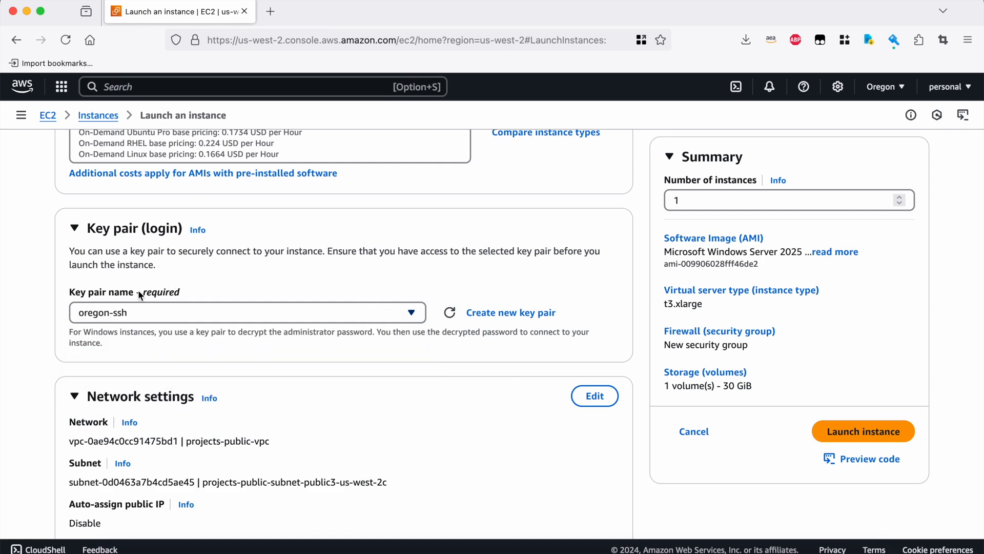
scroll(down, 3)
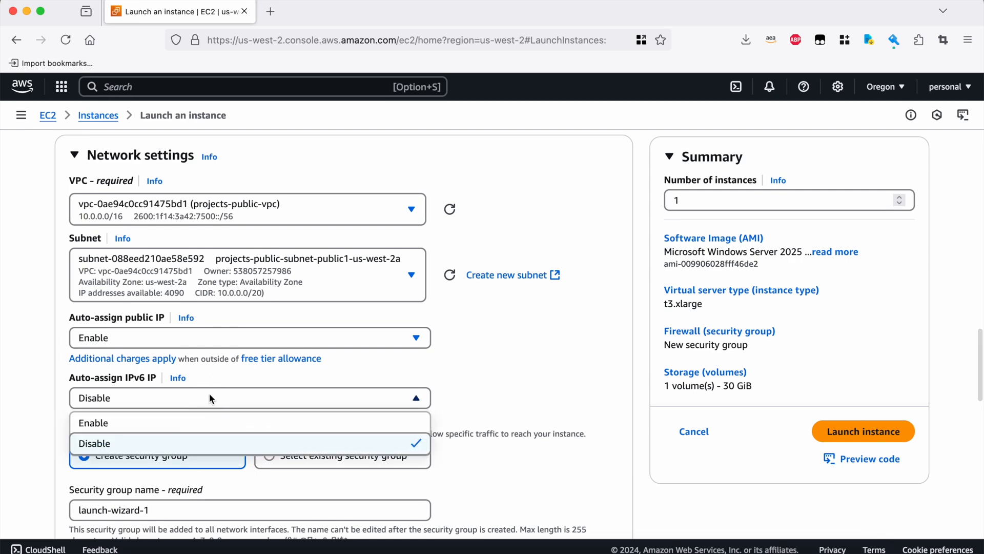
Enable IPv6 auto-assignment and attach the existing default security group
click(249, 423)
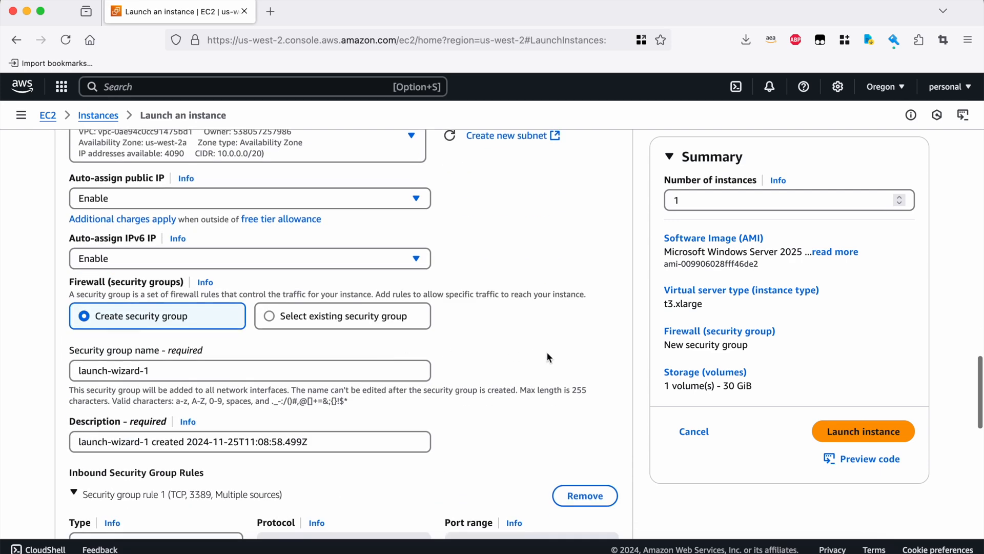
click(269, 315)
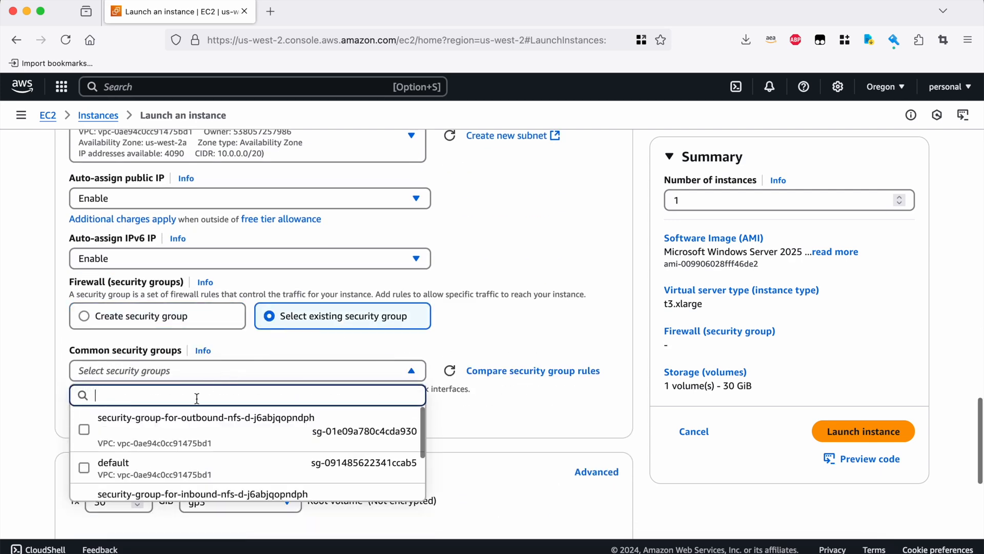
click(113, 462)
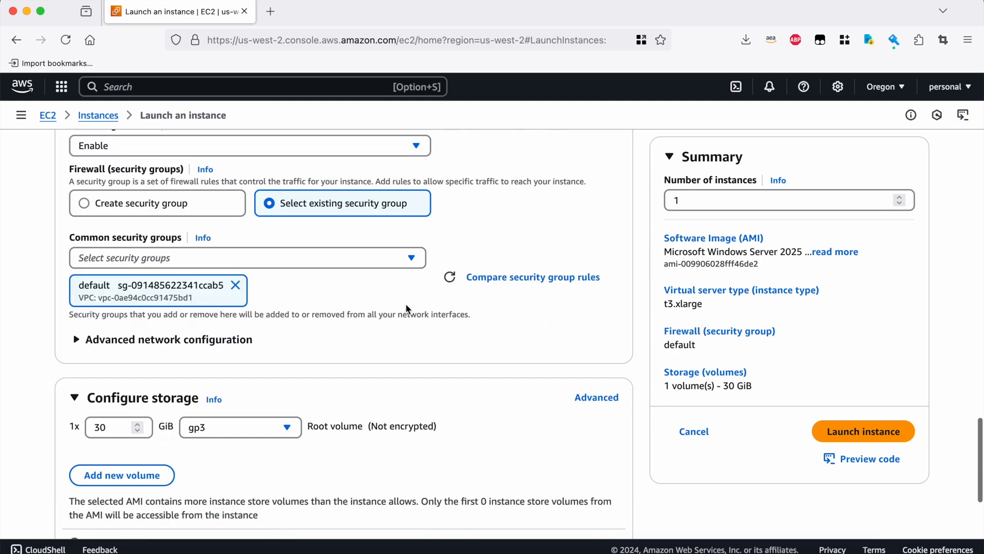
mouse_move(176, 360)
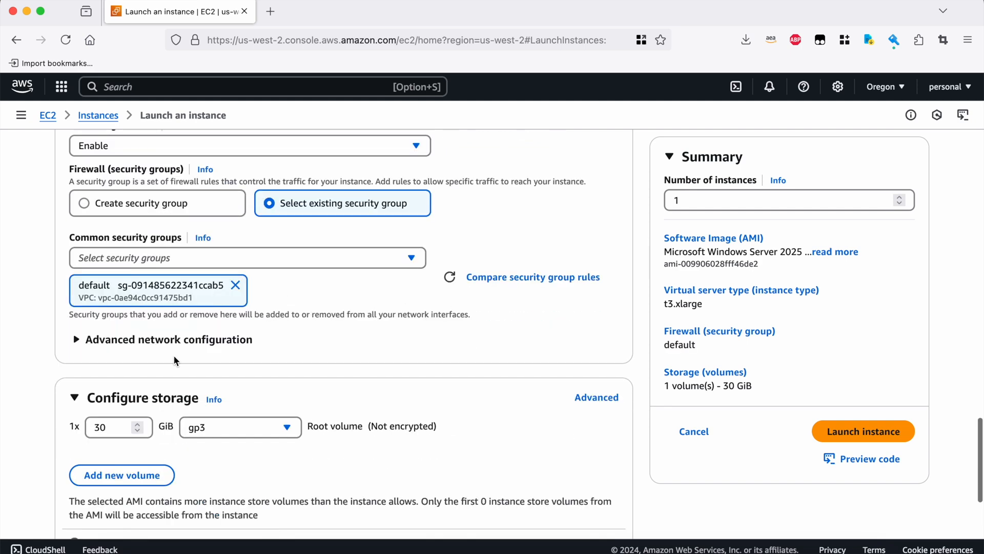
mouse_move(263, 300)
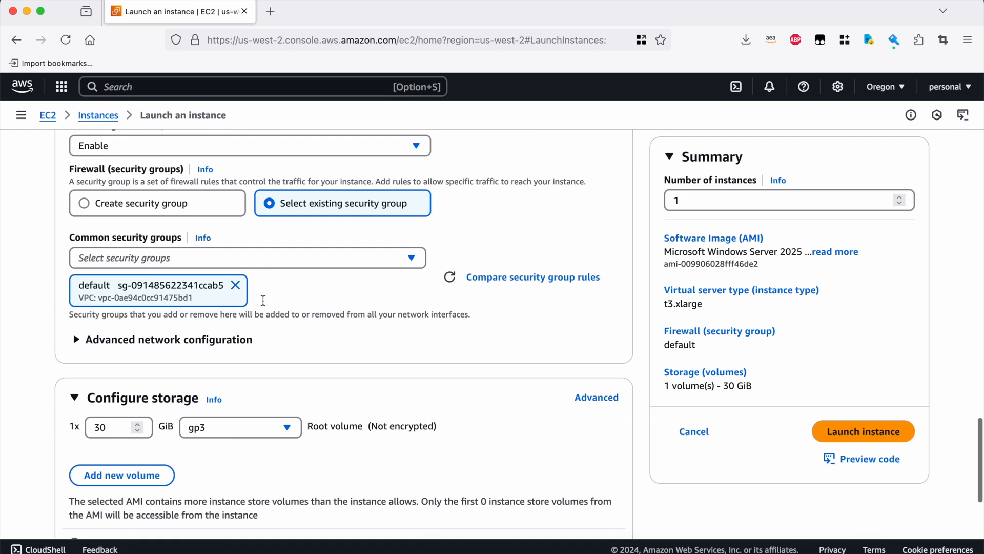
mouse_move(278, 297)
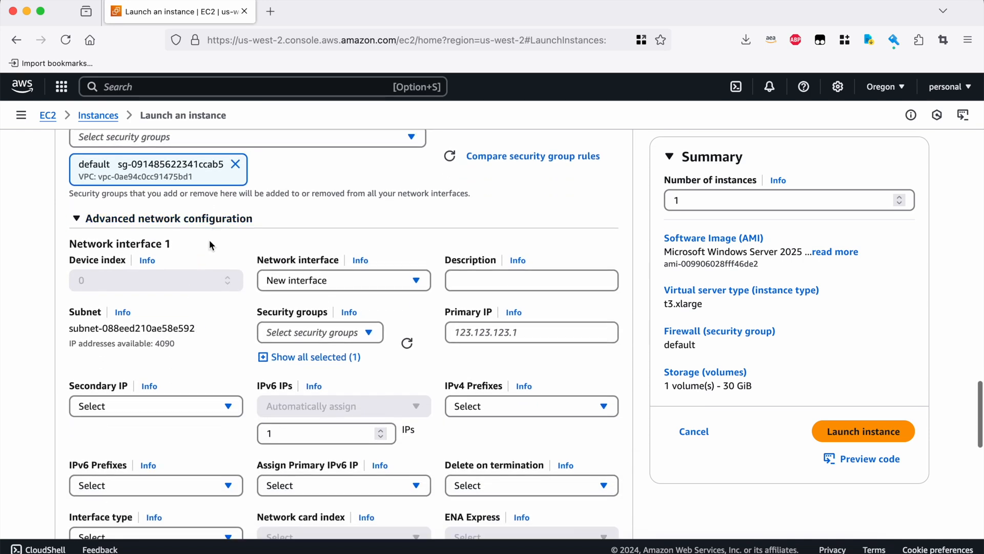
mouse_move(167, 217)
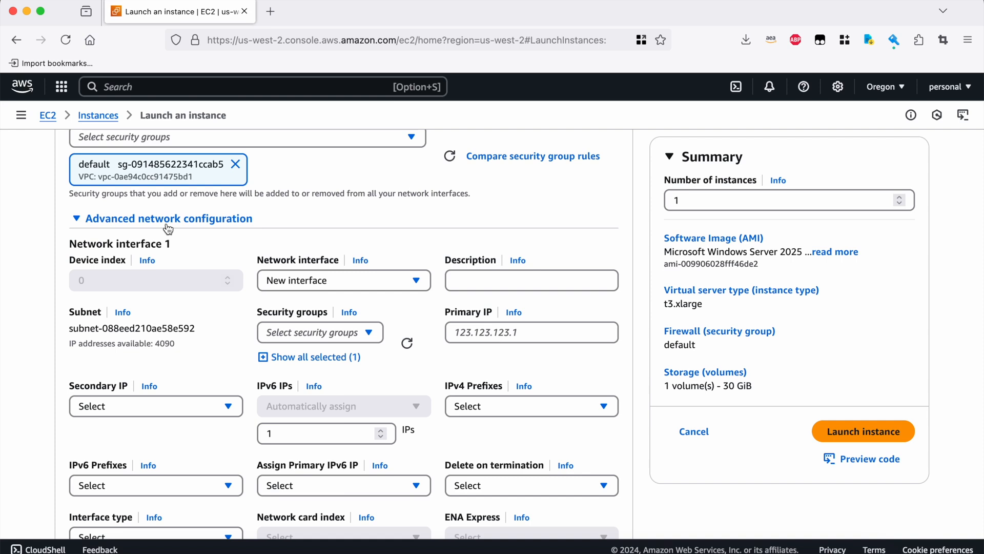
Keep the root volume as gp3 and enlarge it to 128 GiB
click(168, 217)
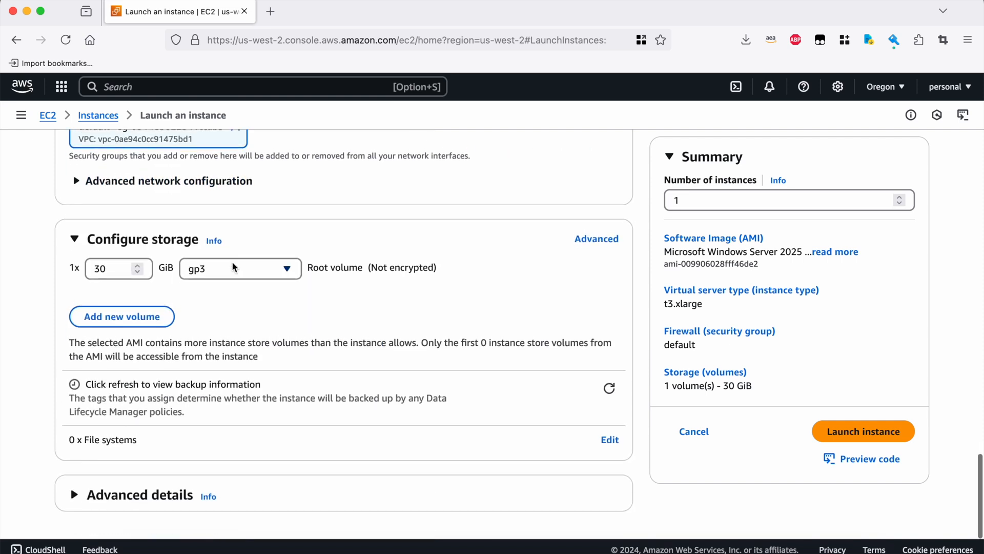
click(239, 268)
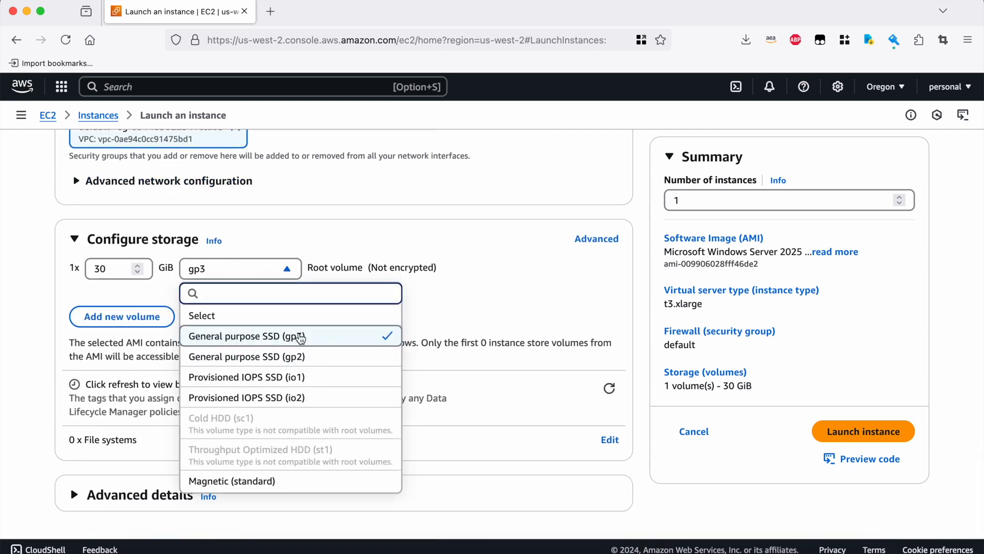
click(245, 335)
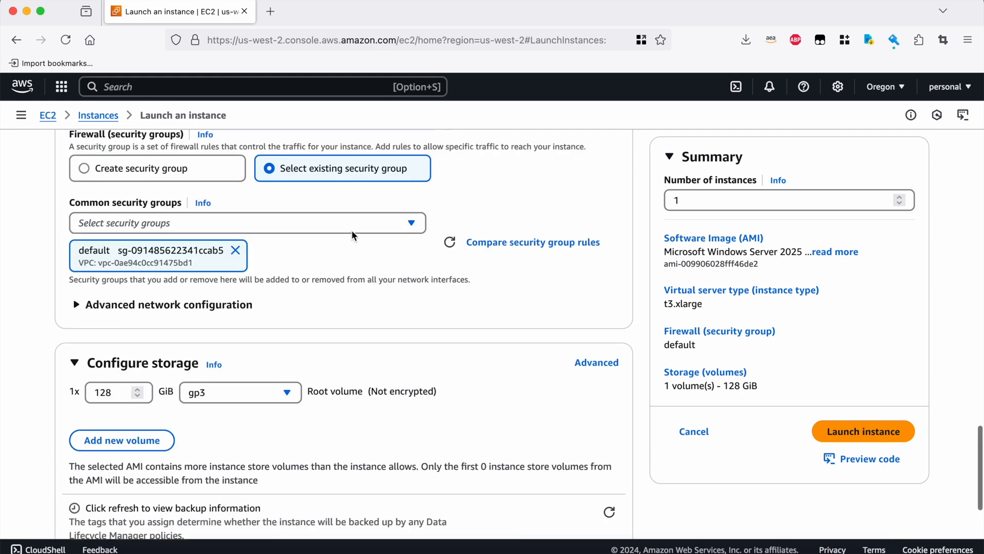
scroll(down, 3)
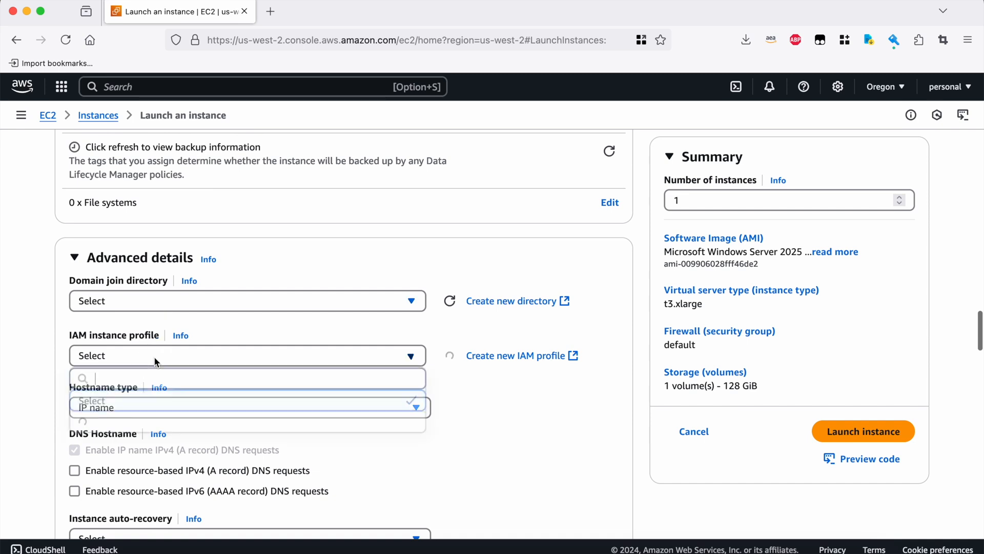
Attach the EC2PowerUser IAM instance profile and launch the instance
click(247, 354)
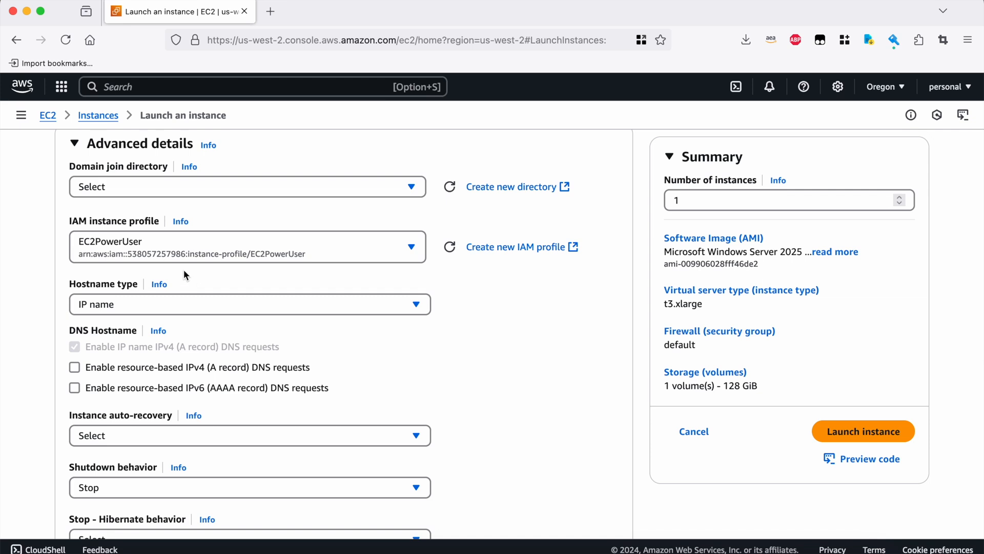
scroll(down, 3)
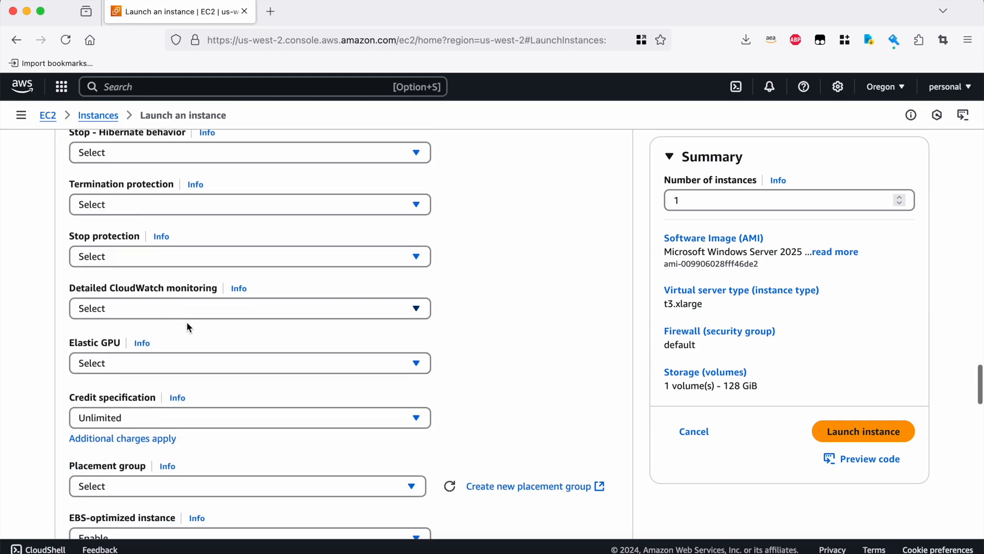
scroll(down, 3)
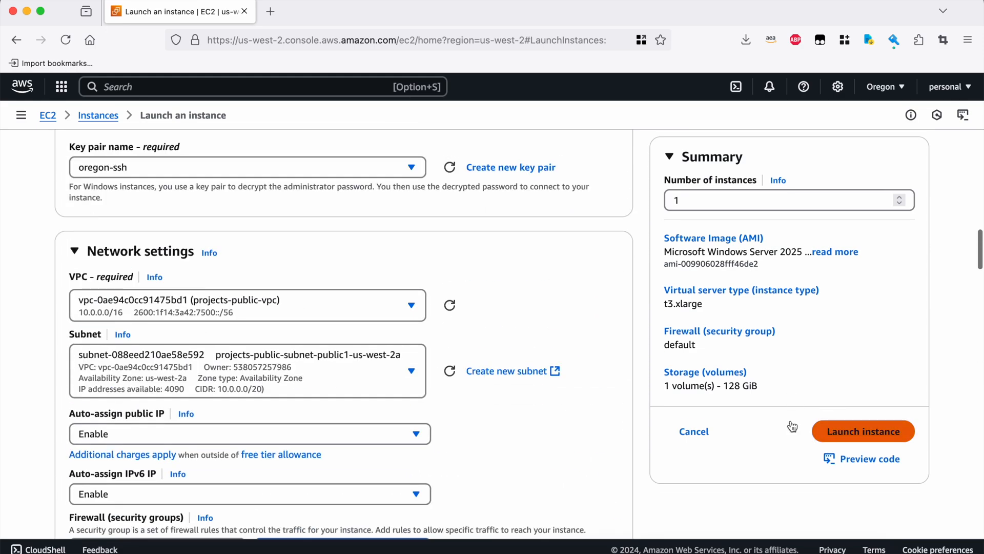
click(863, 430)
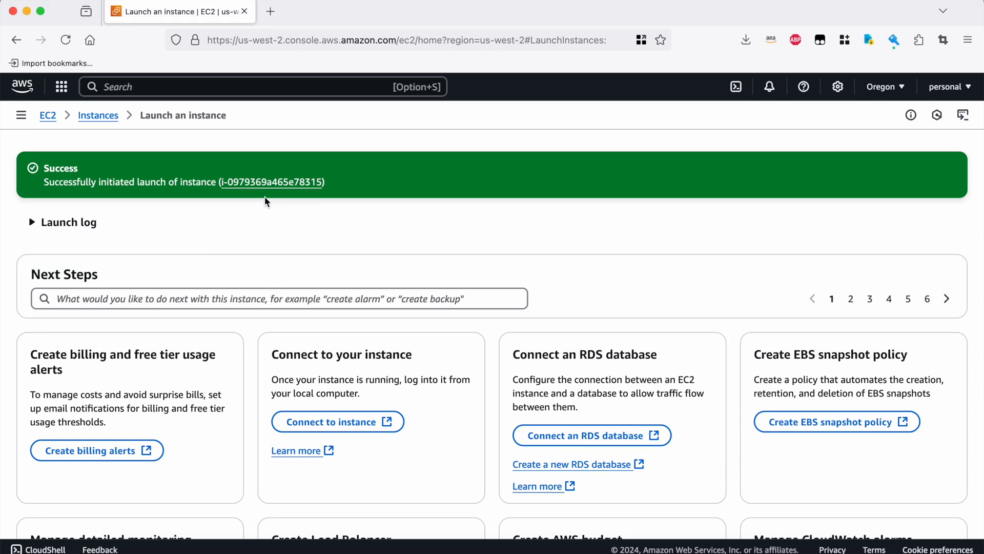
Show the running winbox instance in the filtered Instances list
click(98, 114)
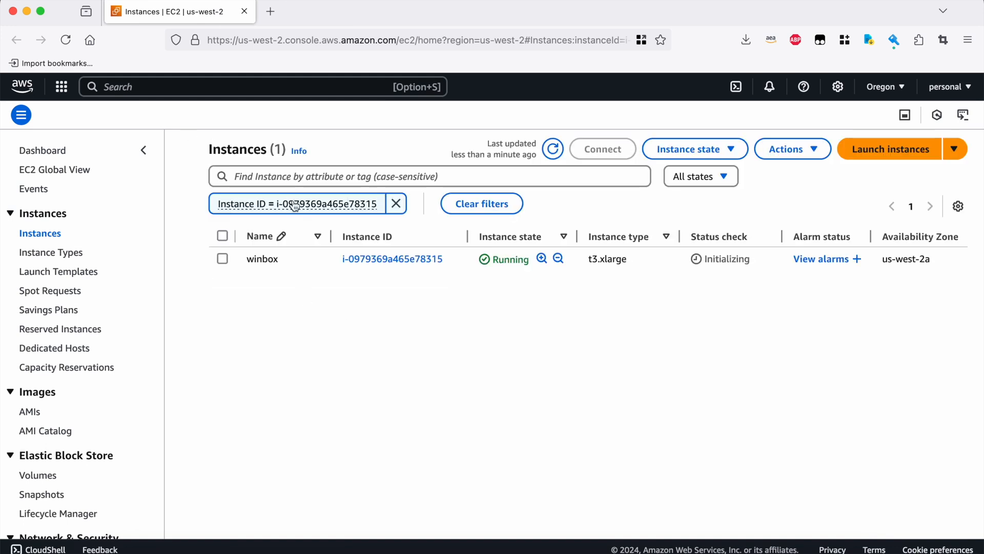
mouse_move(386, 287)
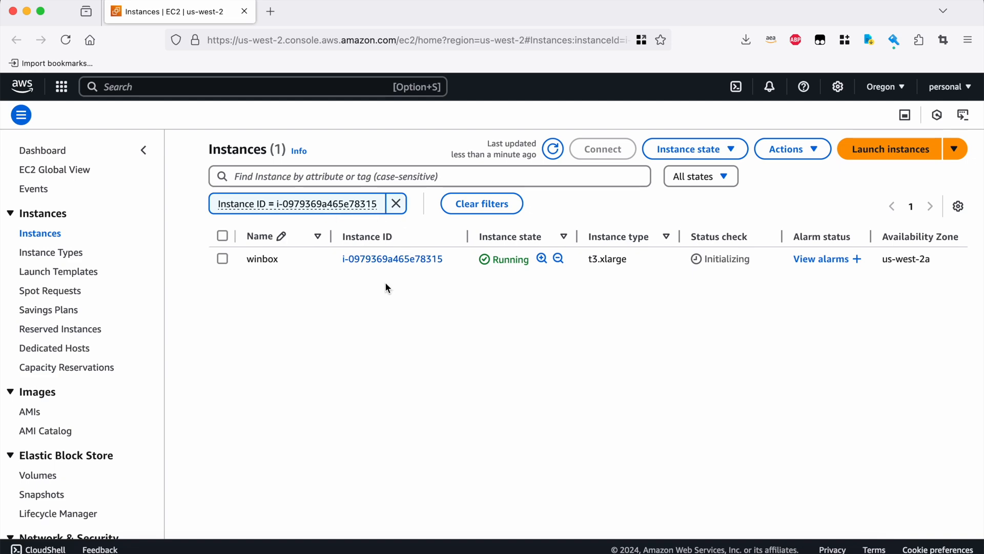
mouse_move(441, 294)
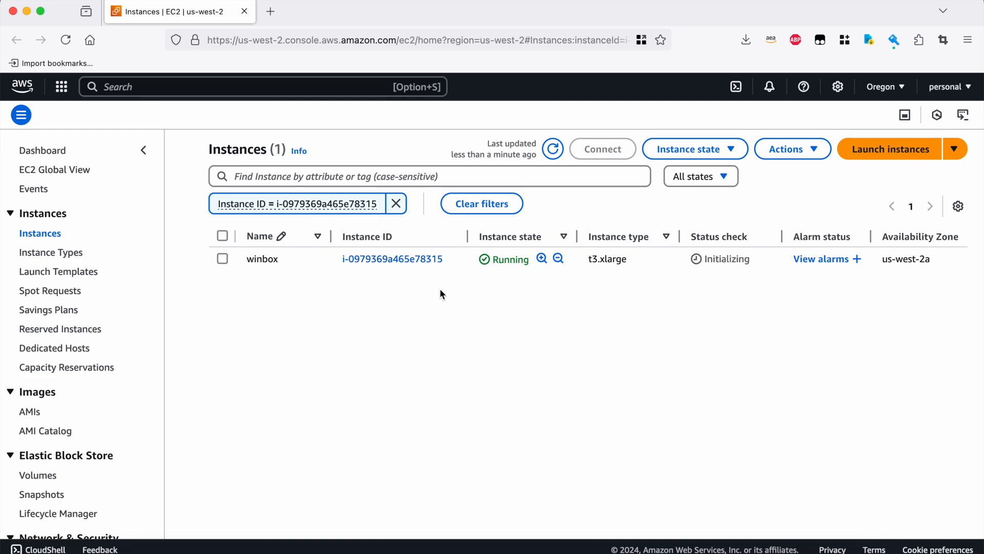
View the winbox instance summary and bring up its Actions menu for security options
click(392, 258)
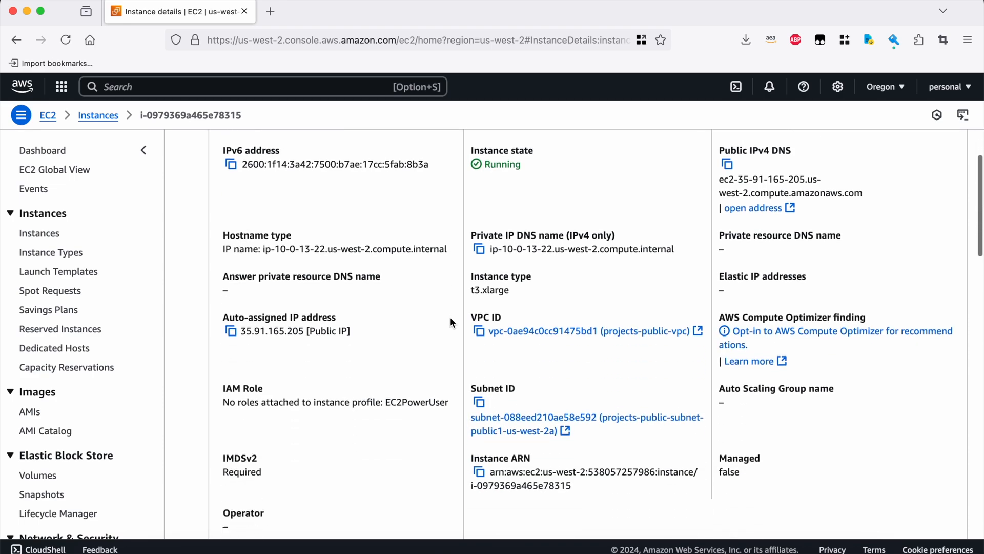
scroll(up, 3)
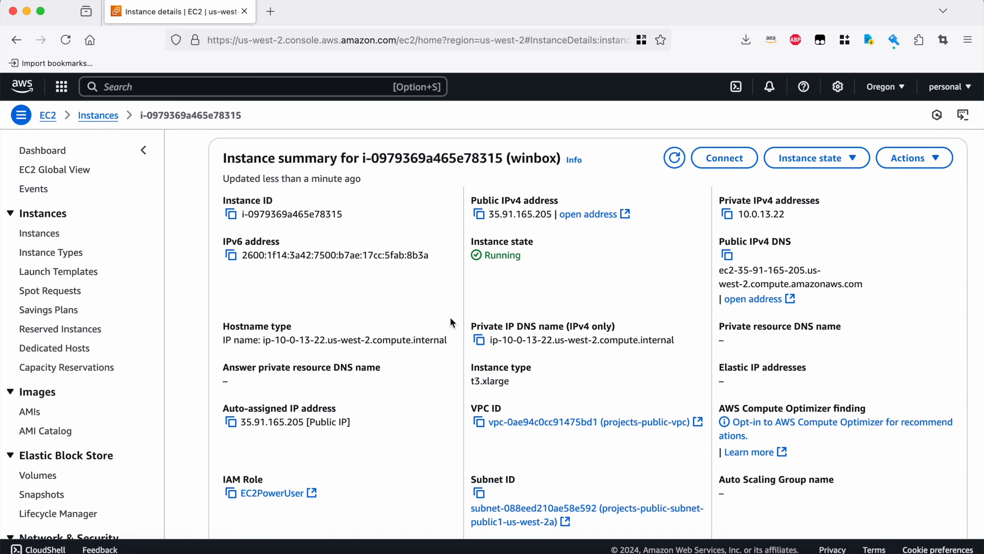
mouse_move(440, 292)
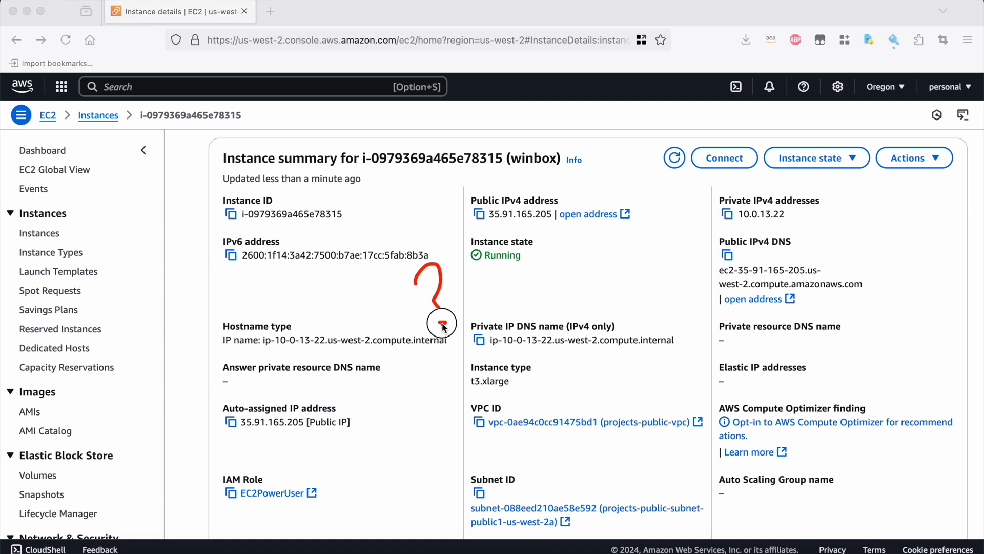
mouse_move(459, 369)
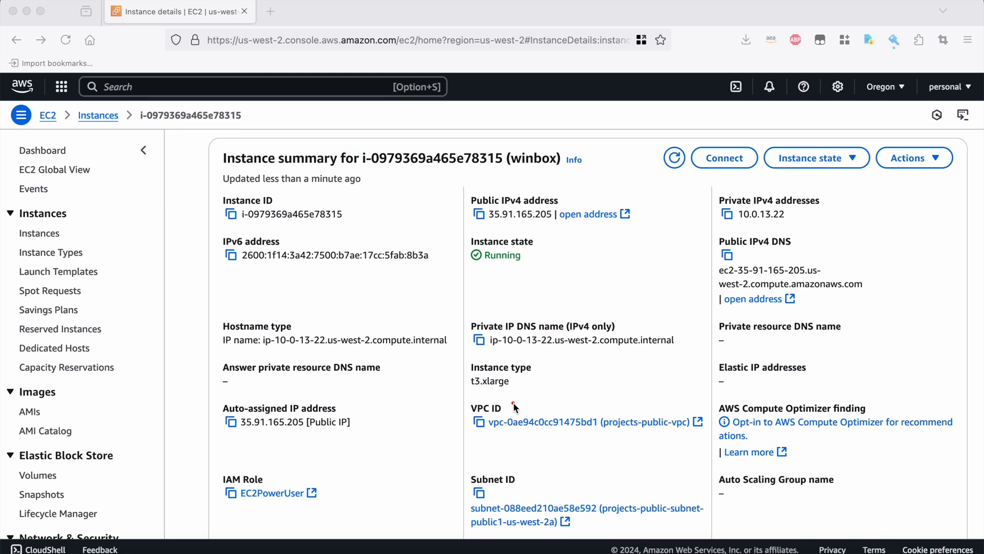
scroll(down, 3)
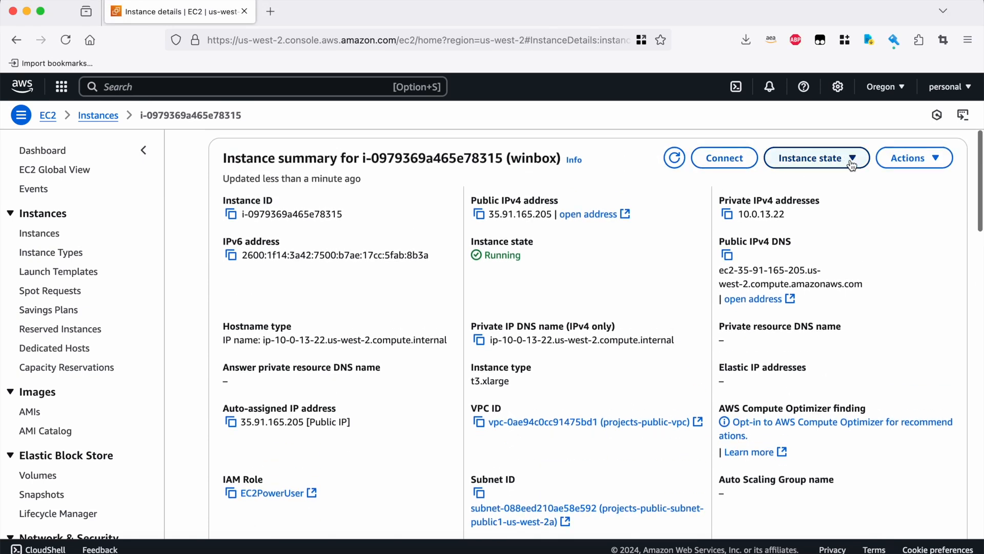
click(914, 158)
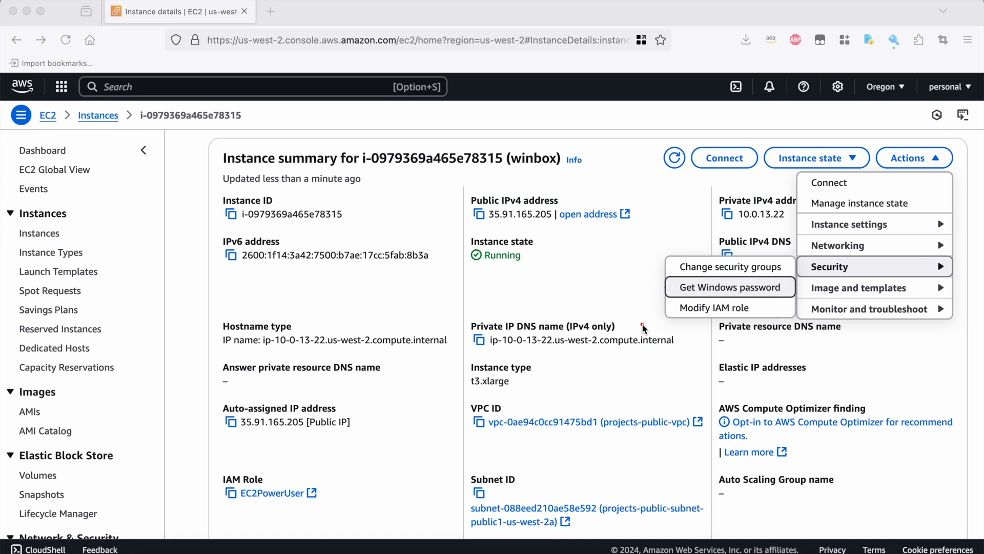
click(729, 287)
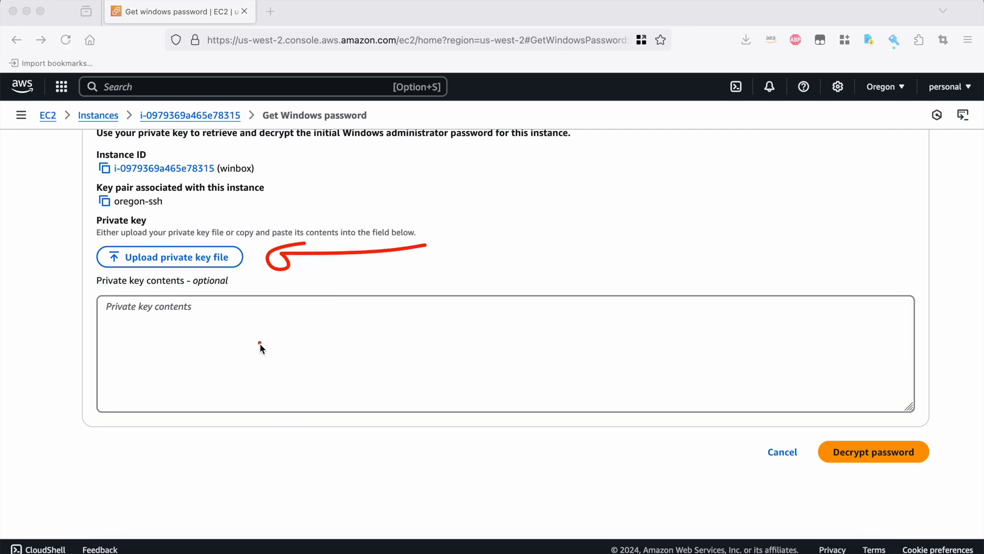
mouse_move(366, 366)
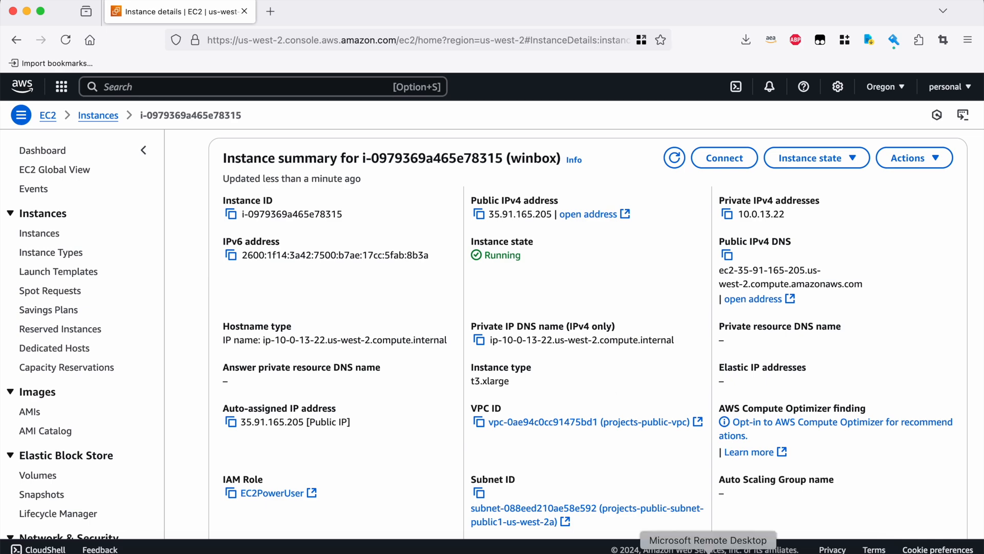
Save a Remote Desktop PC for 35.91.165.205 signing in as administrator
click(708, 541)
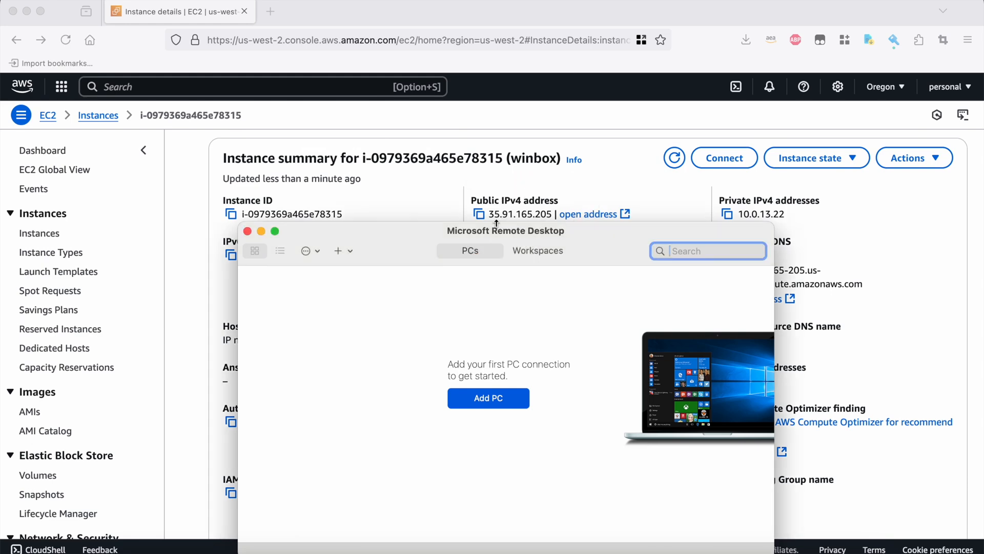
click(478, 214)
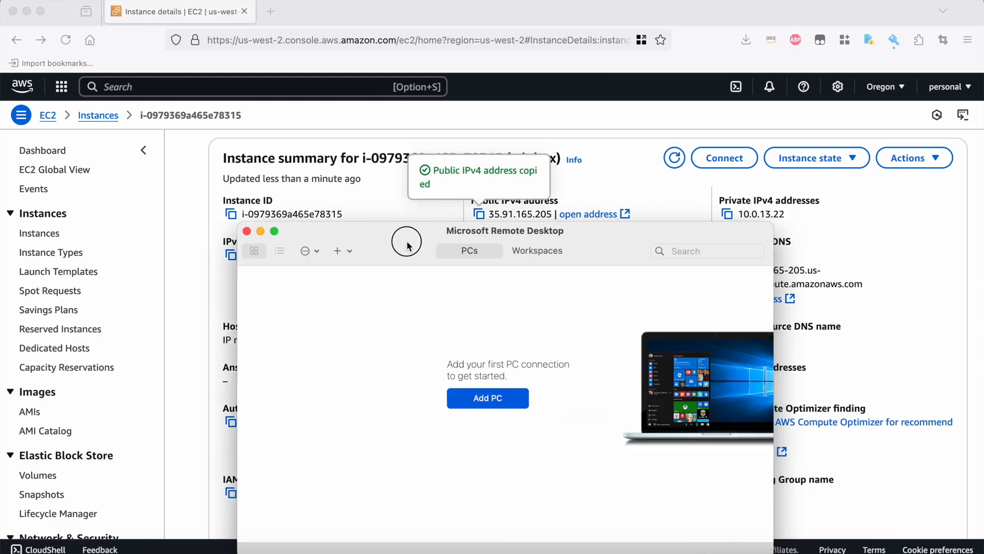
click(486, 398)
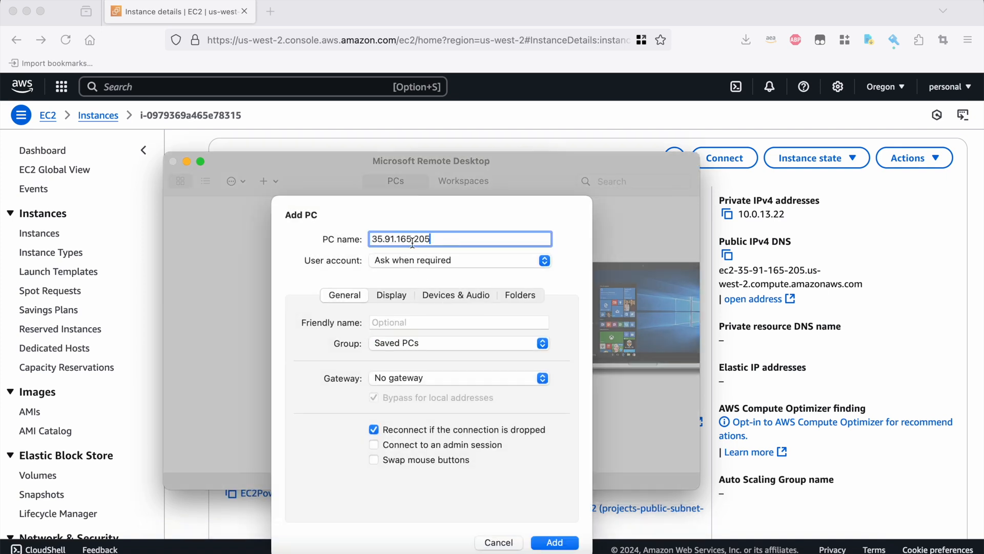
click(458, 259)
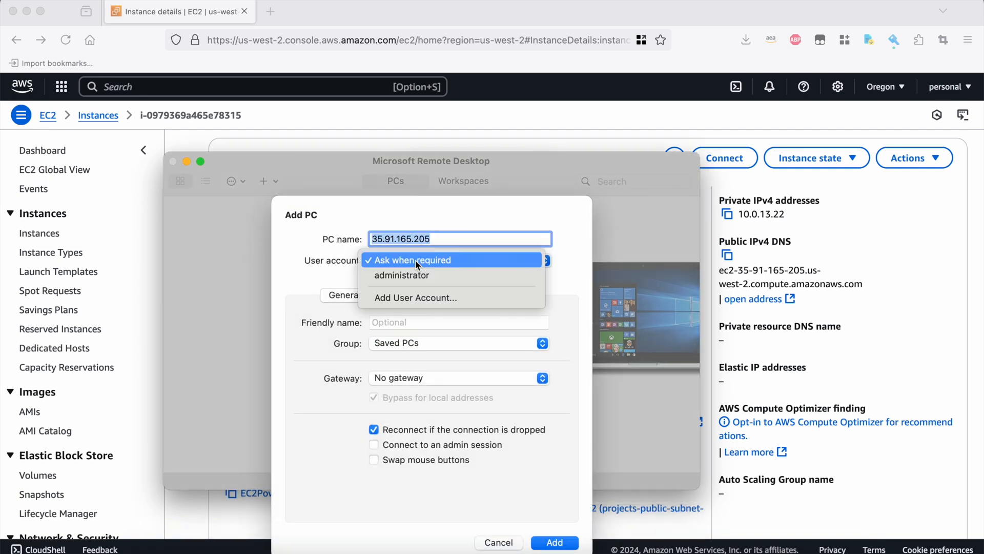
click(402, 274)
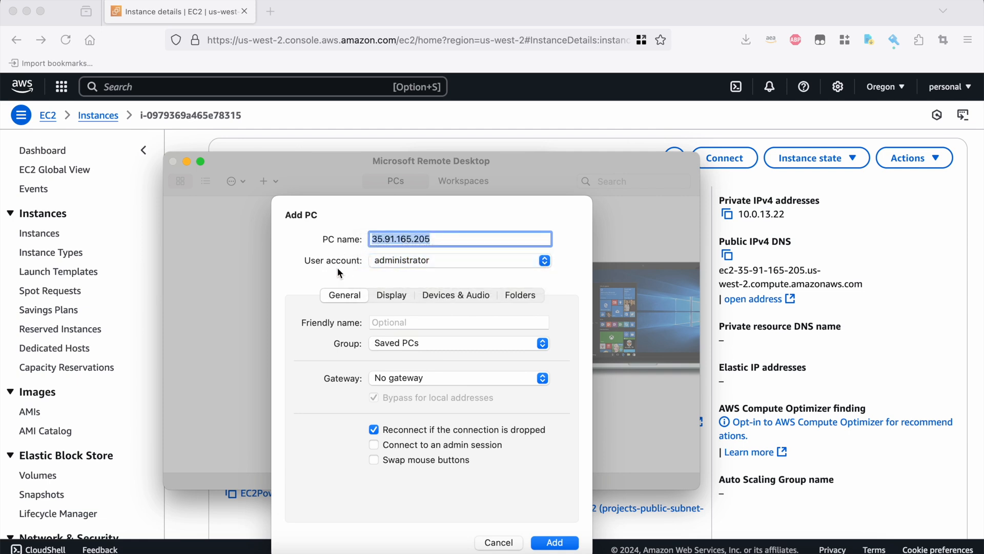
mouse_move(376, 185)
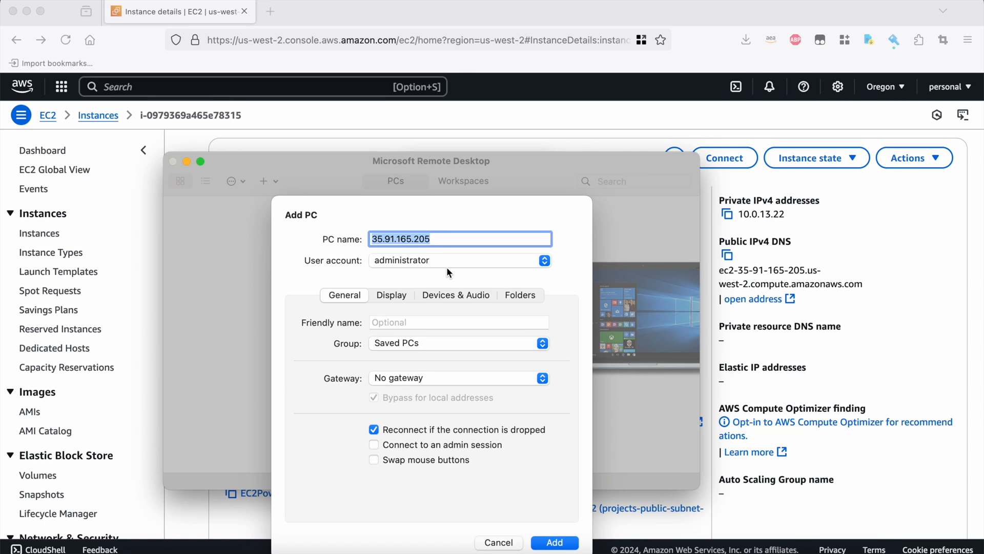
mouse_move(390, 297)
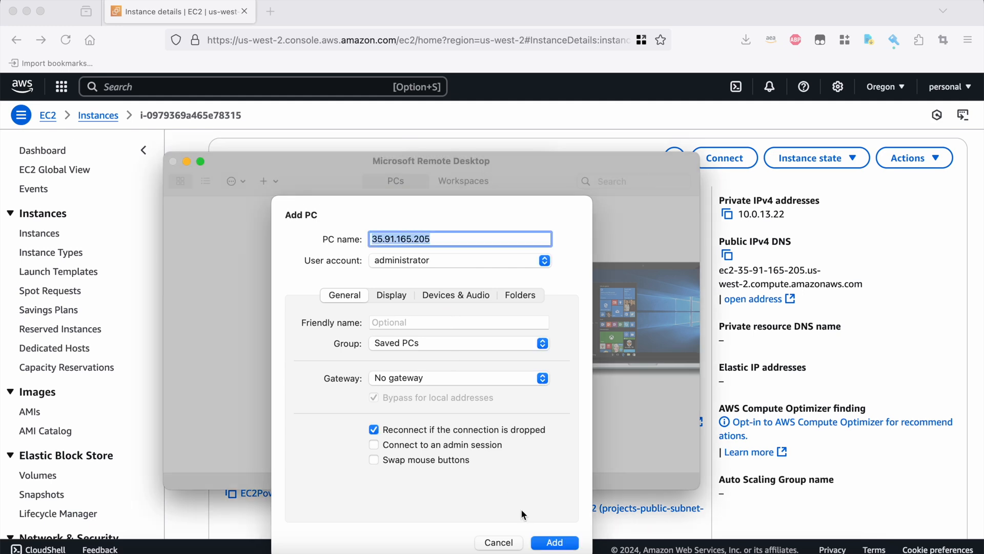
click(553, 542)
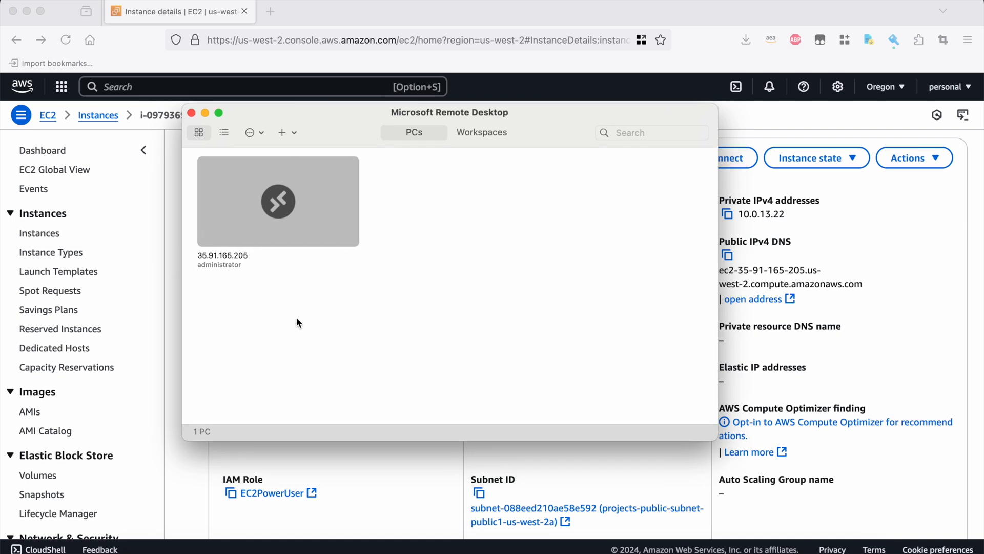
mouse_move(313, 260)
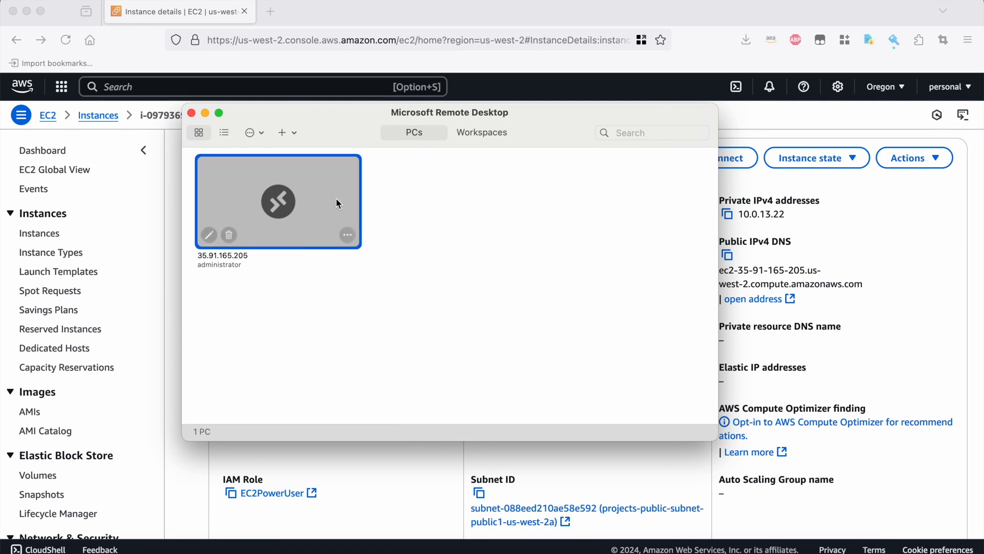
mouse_move(331, 204)
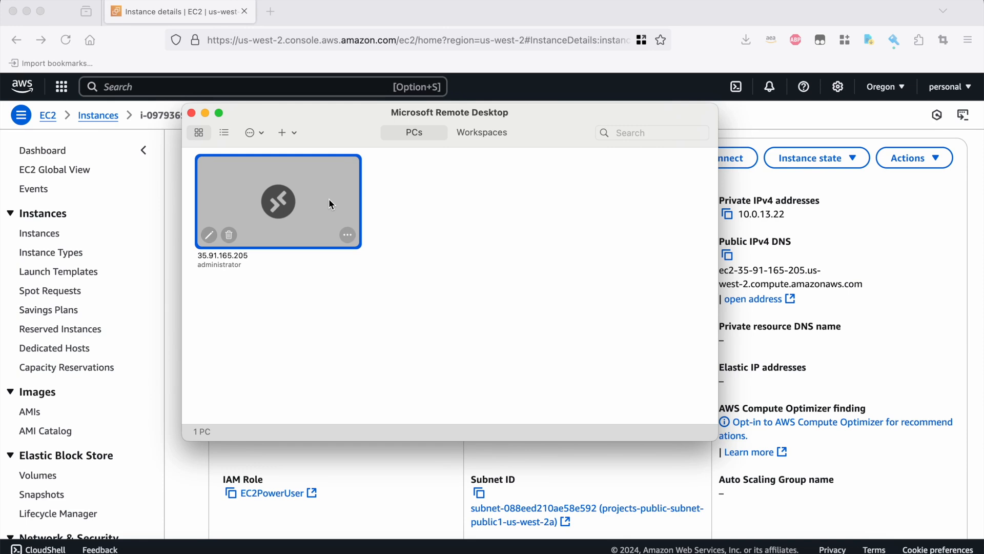
Connect to 35.91.165.205 and continue past the unverified certificate warning
double_click(278, 201)
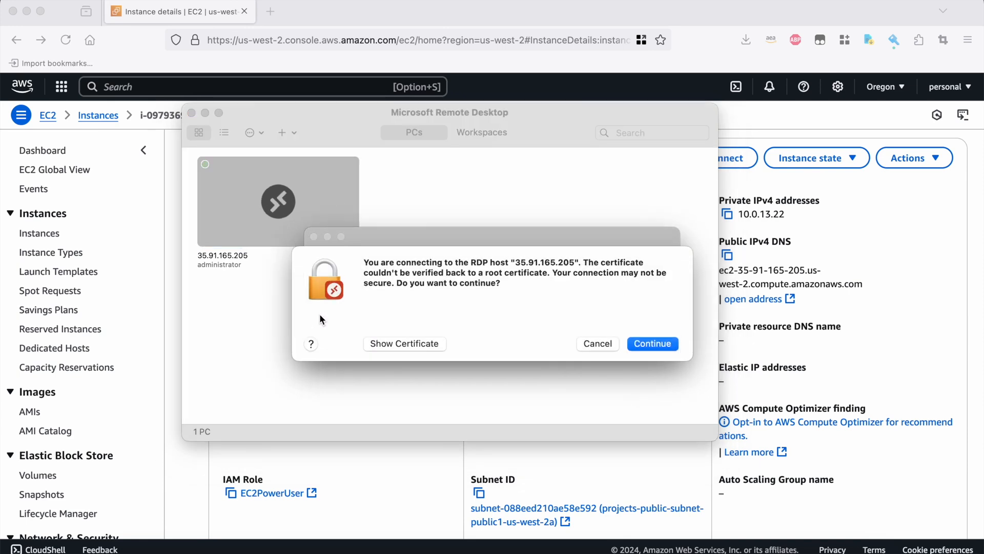
mouse_move(605, 348)
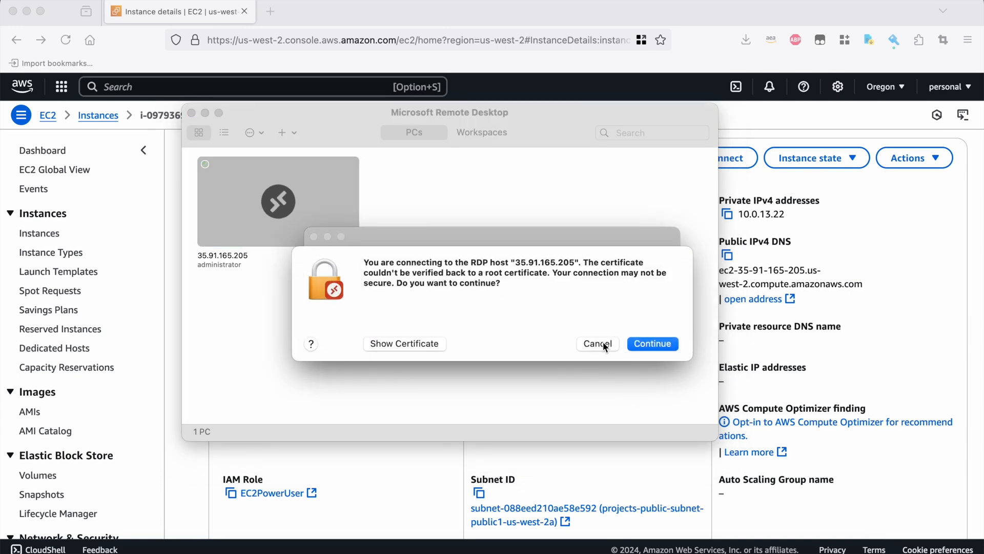
click(652, 343)
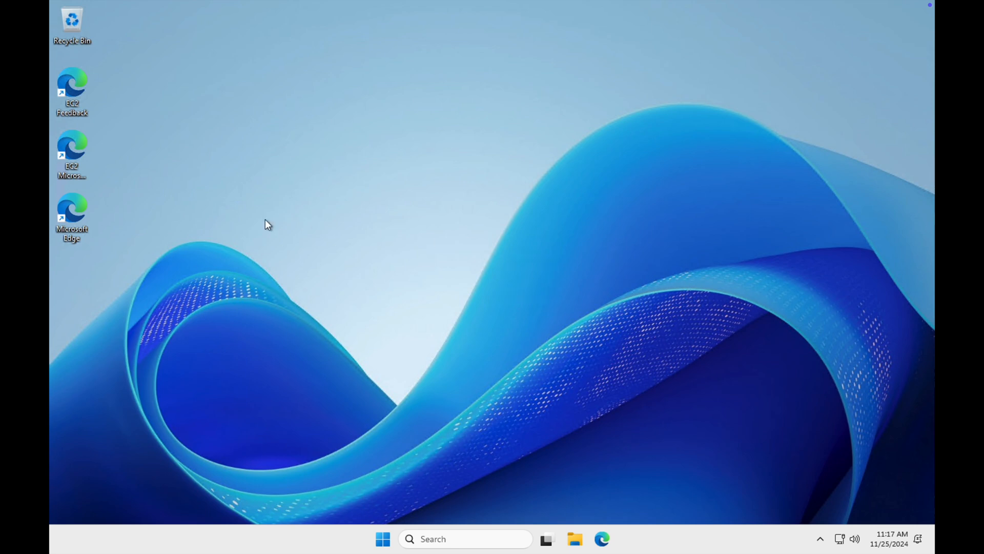
mouse_move(306, 314)
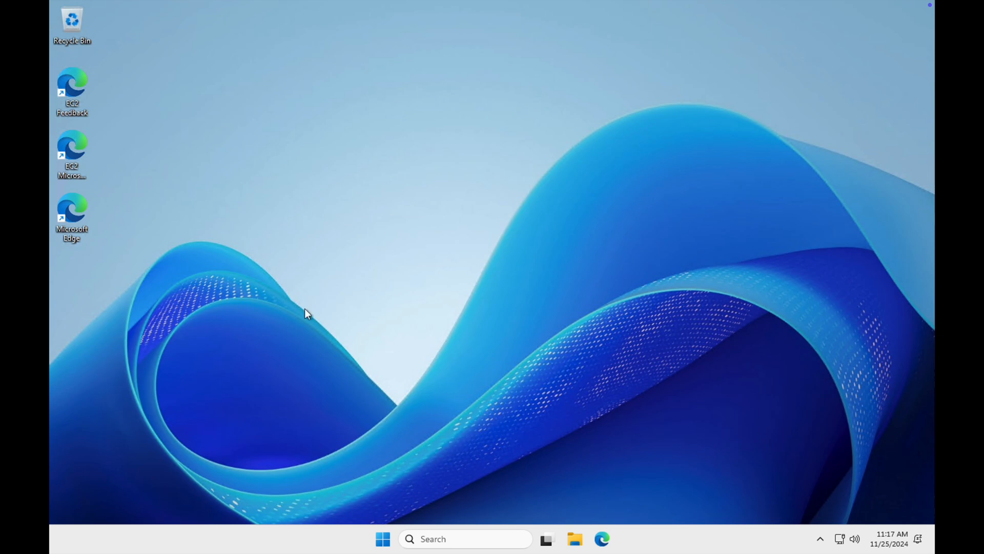
mouse_move(72, 213)
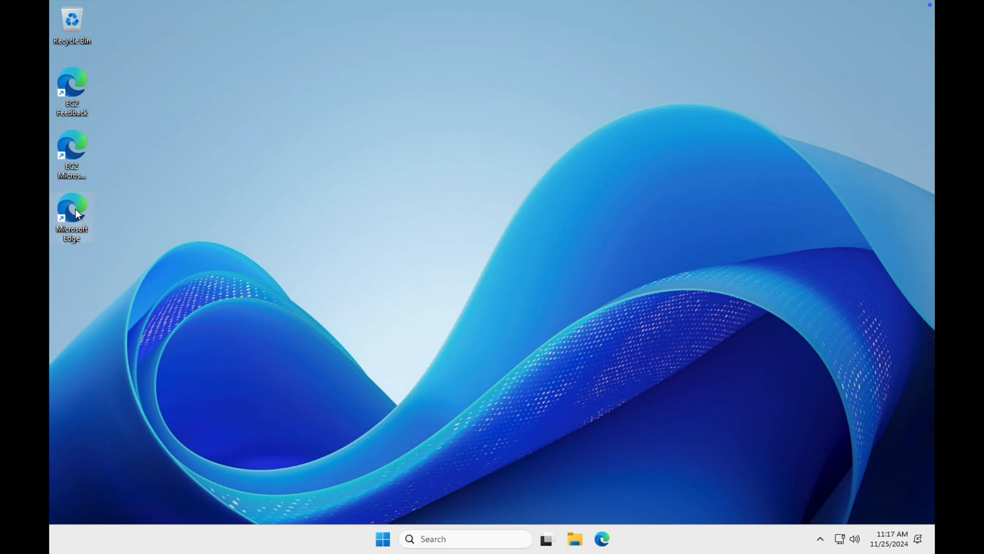
Launch Edge from the desktop and finish first-run setup, skipping Google data import and personalization
double_click(72, 216)
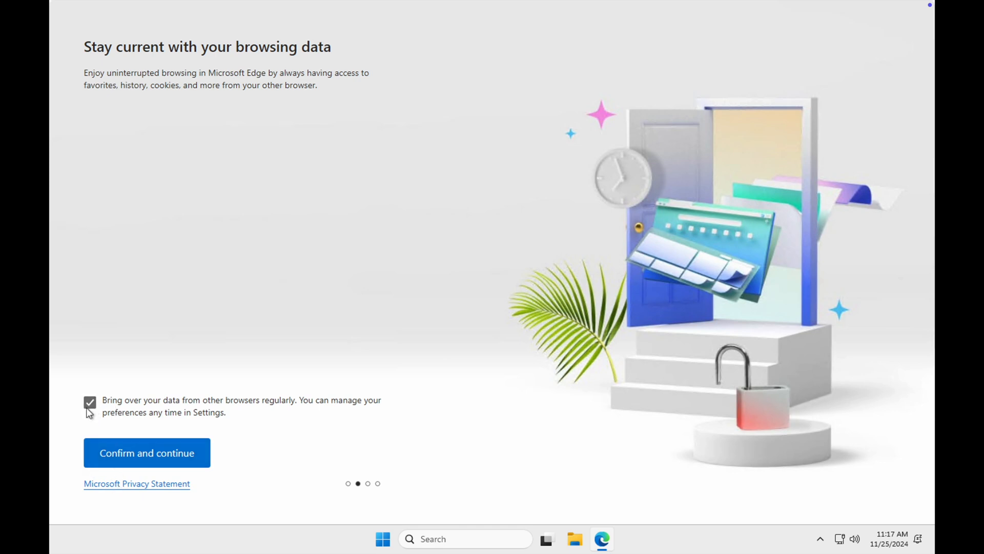
click(147, 452)
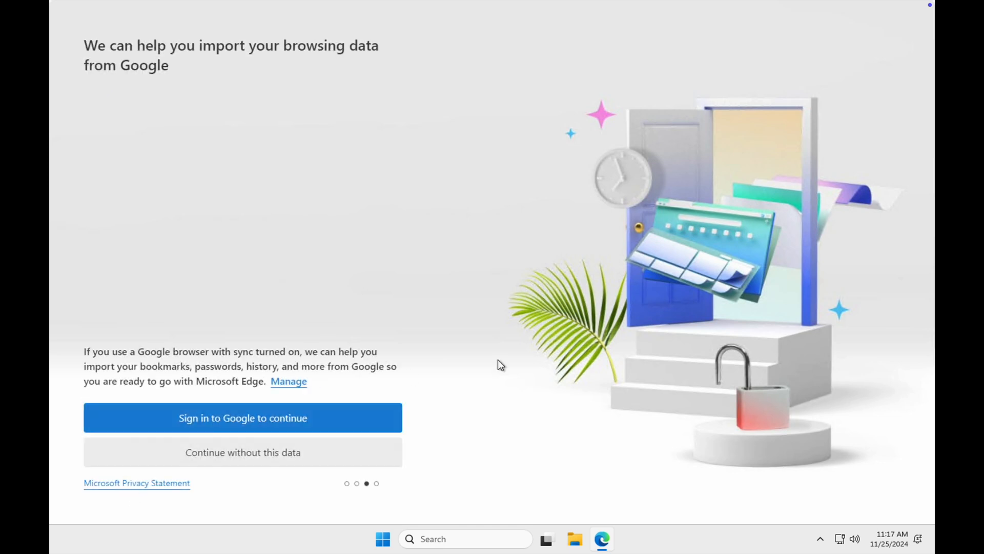
mouse_move(268, 457)
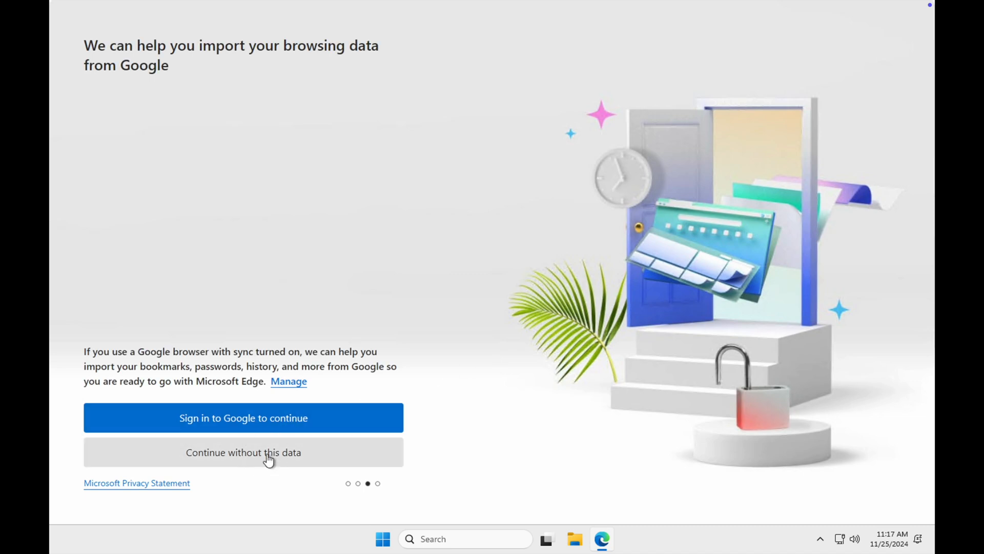
click(244, 452)
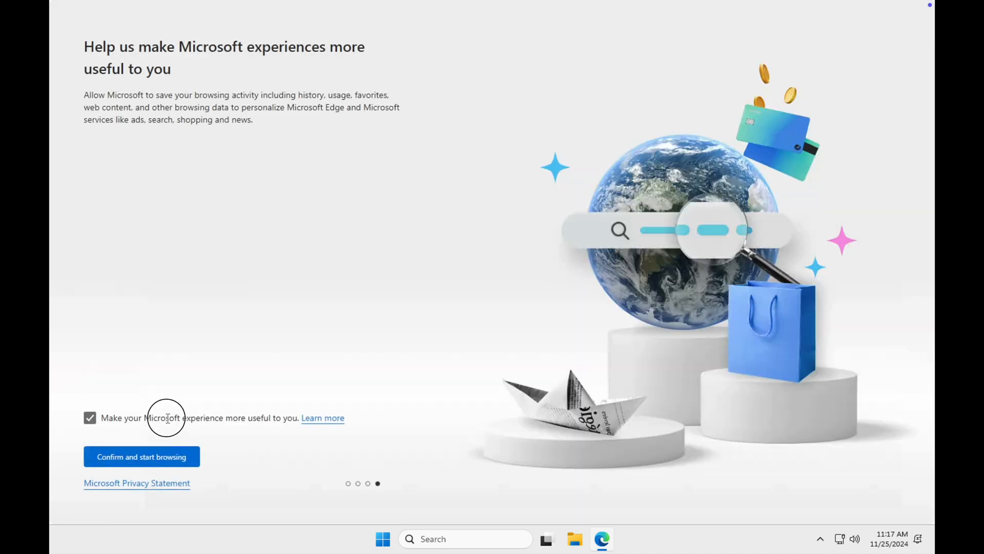
click(90, 418)
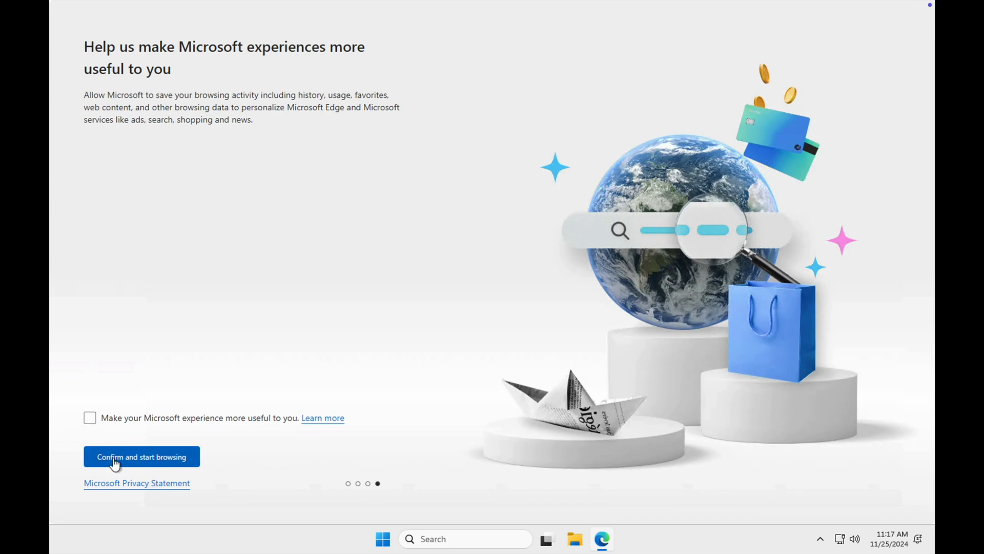
click(141, 456)
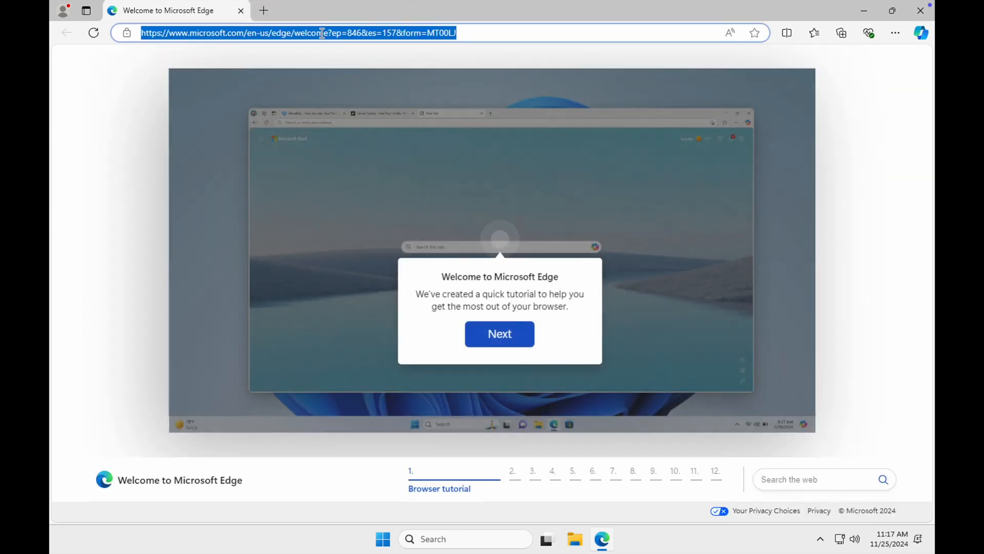
Search Bing for 'amazon dcv' and reach the AWS DCV downloads page
text(amazon dcv)
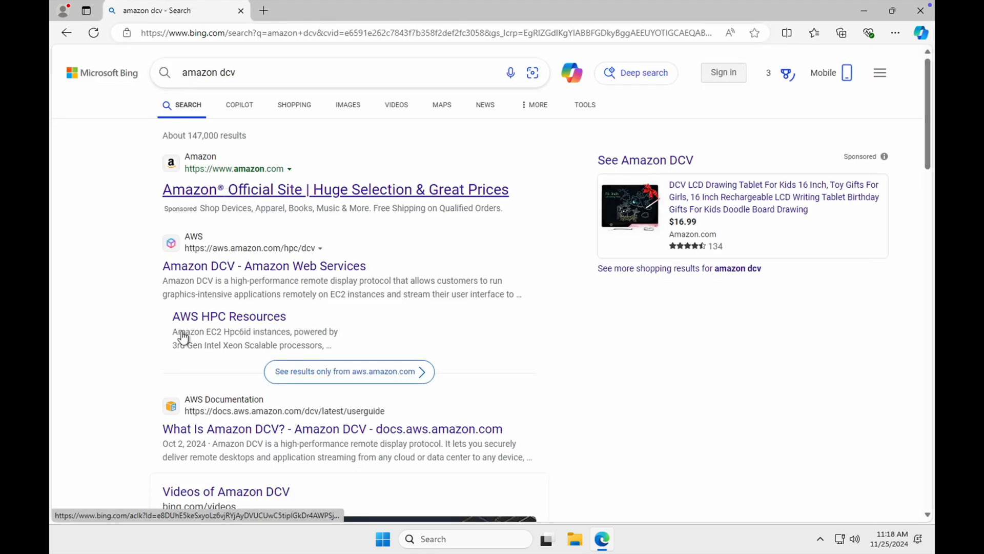
click(264, 266)
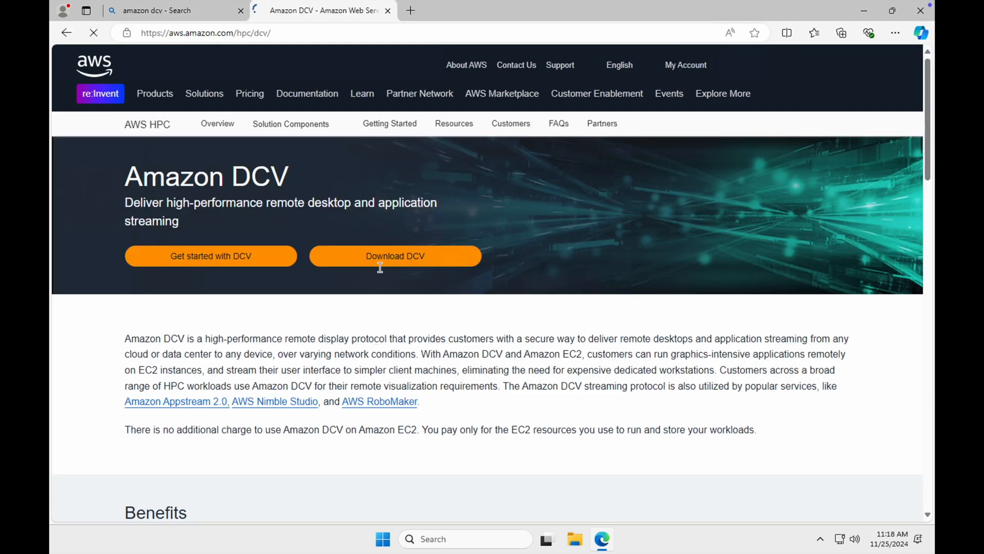
click(394, 255)
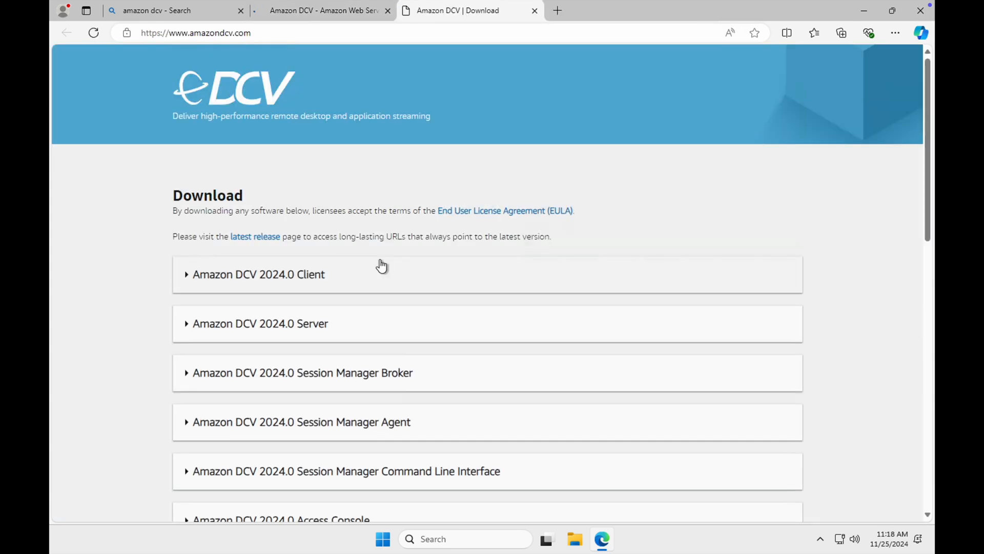
mouse_move(259, 300)
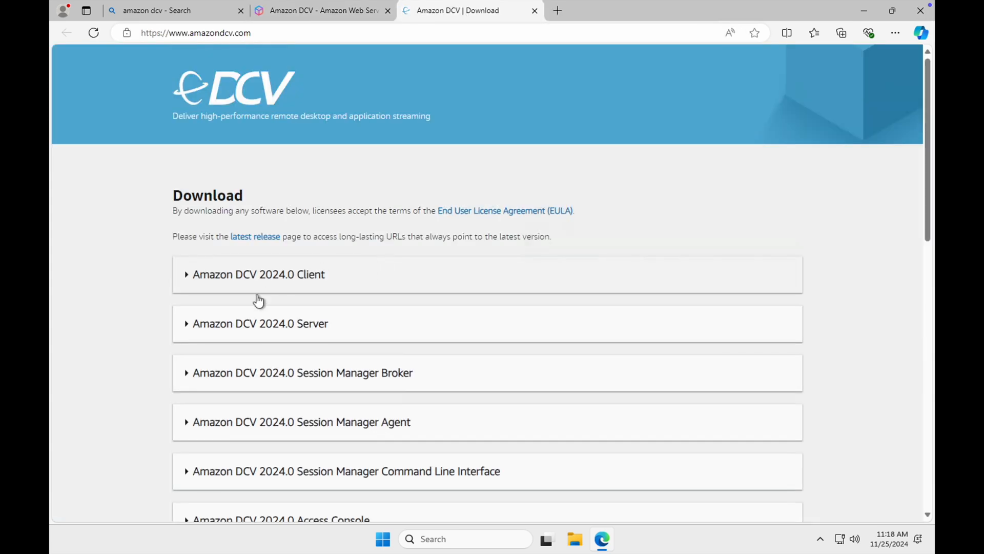
scroll(down, 3)
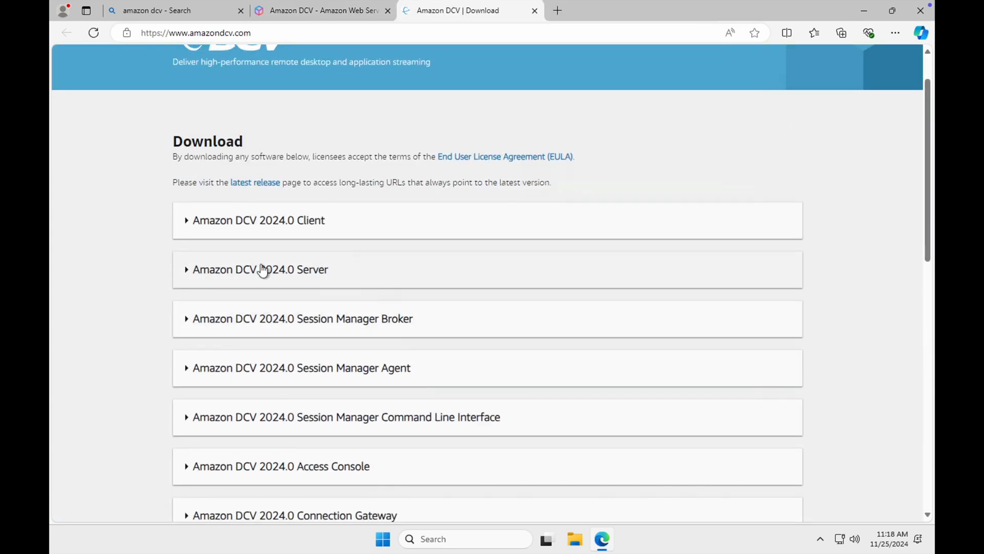
Download the Amazon DCV 2024.0 Server Windows (x86_64) installer and run it
click(259, 270)
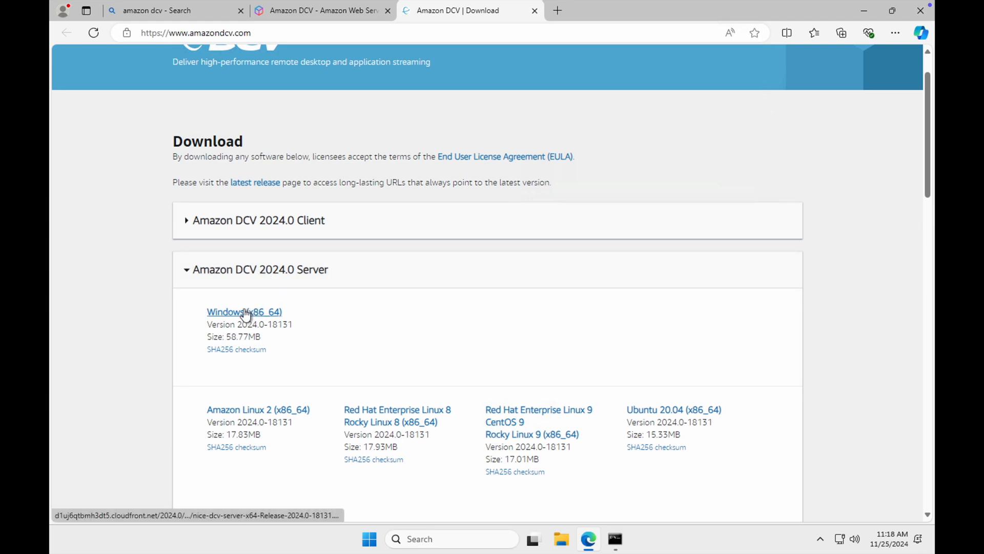
click(244, 312)
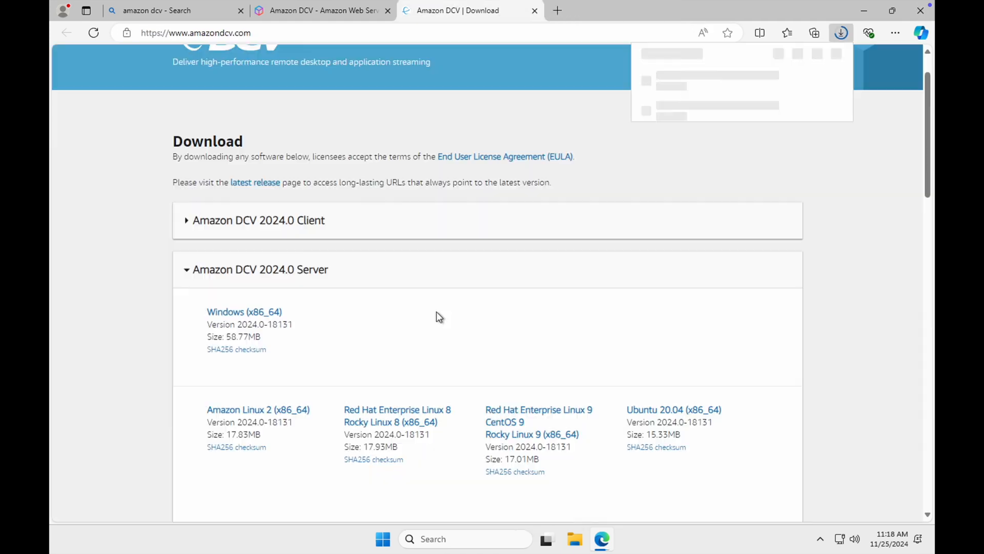
click(244, 312)
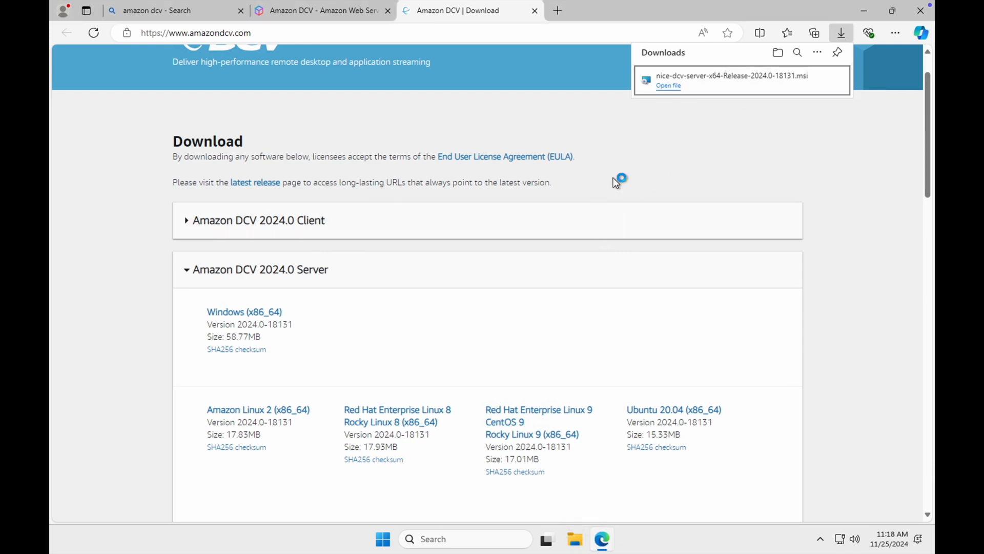
click(667, 86)
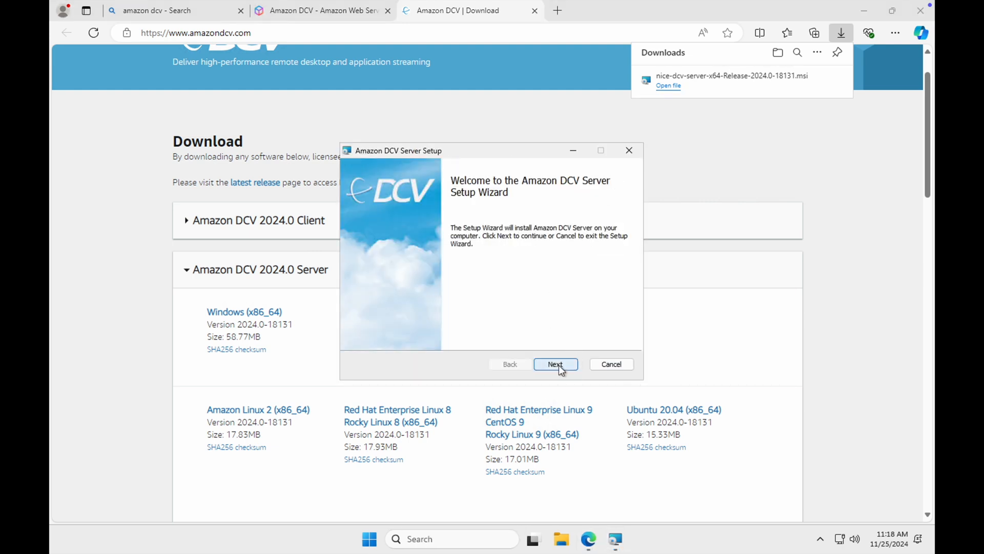
Include the USB Driver component in the DCV Server installation features
click(554, 364)
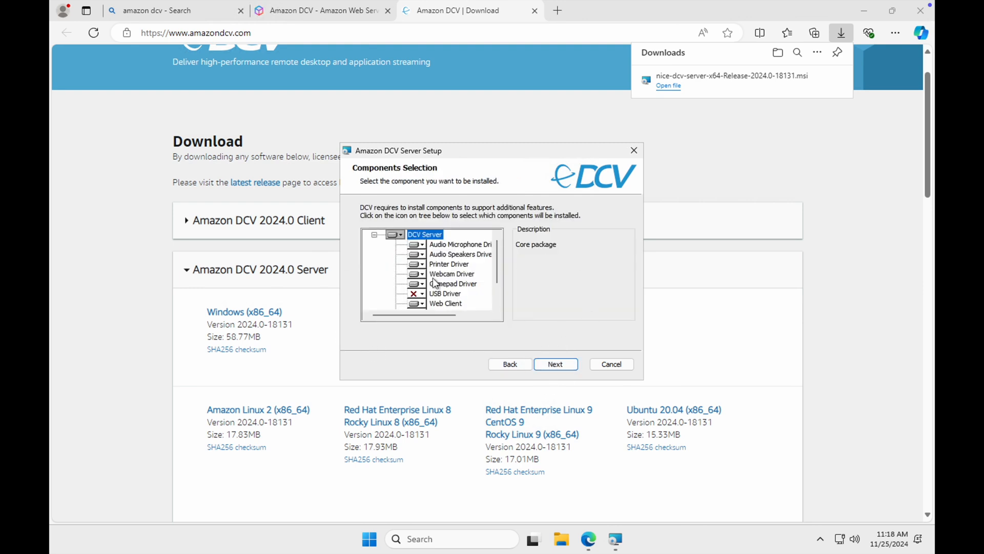
mouse_move(429, 295)
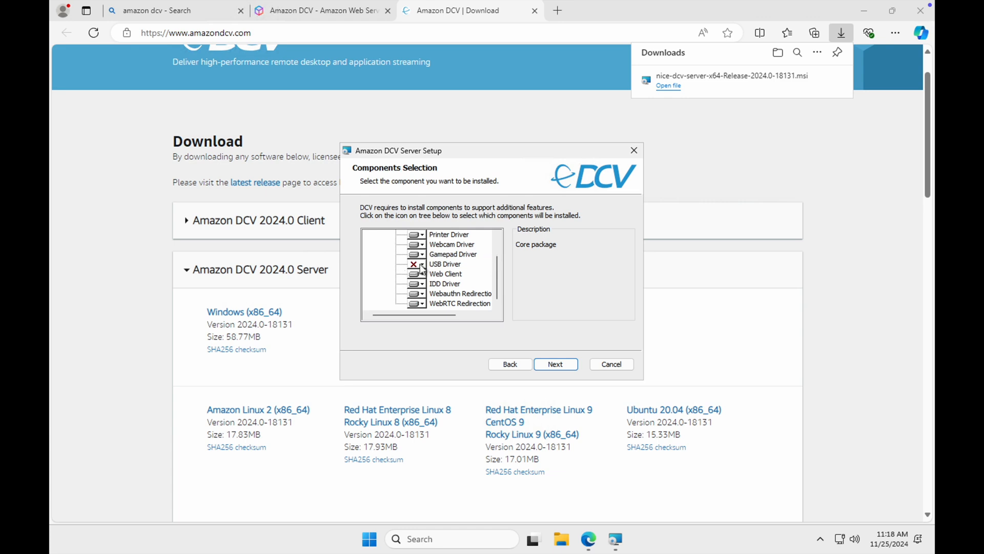
click(415, 263)
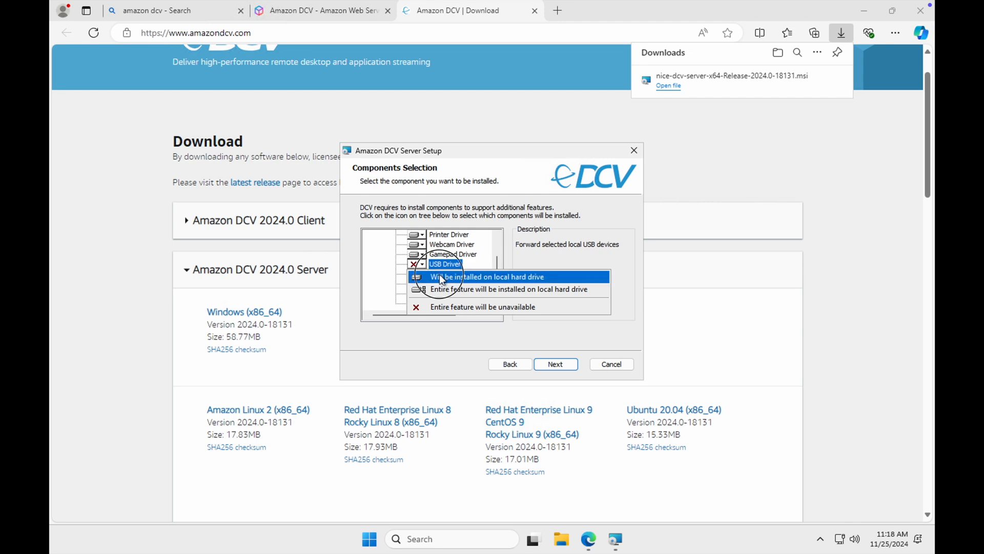
click(483, 277)
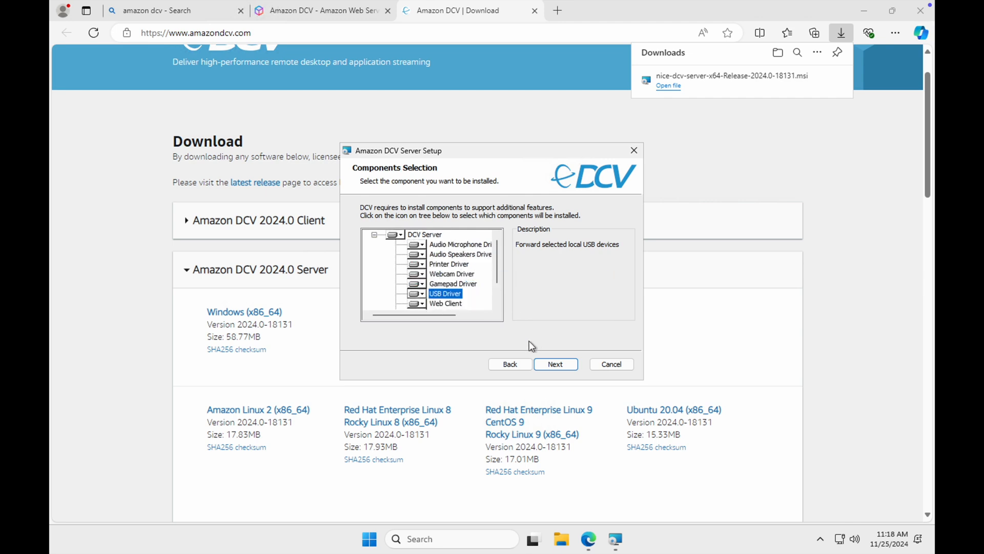
mouse_move(610, 328)
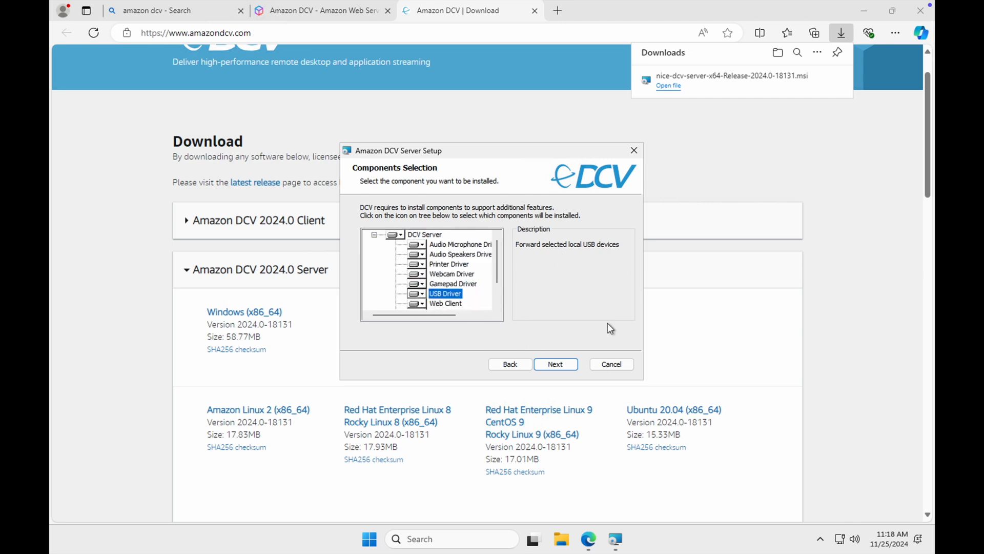
scroll(down, 3)
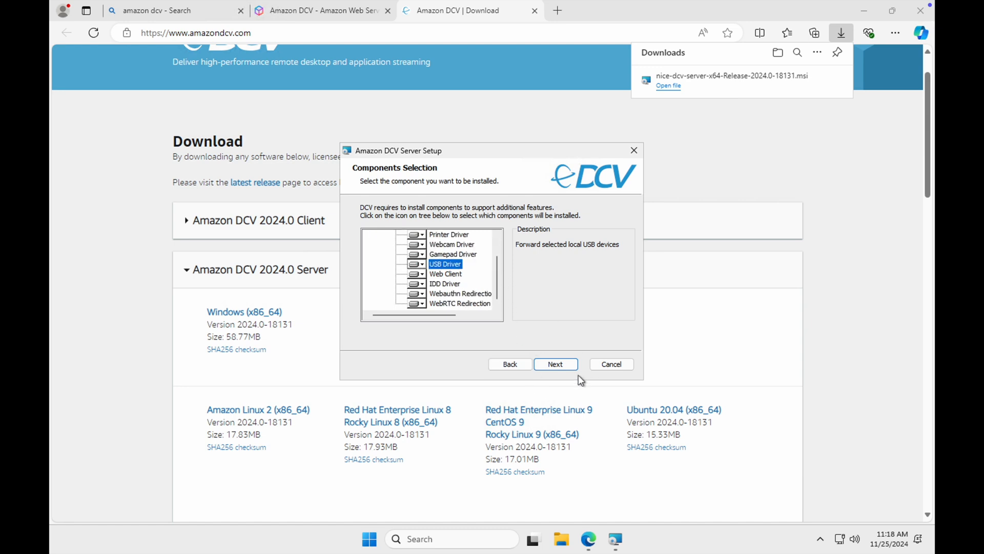
click(554, 364)
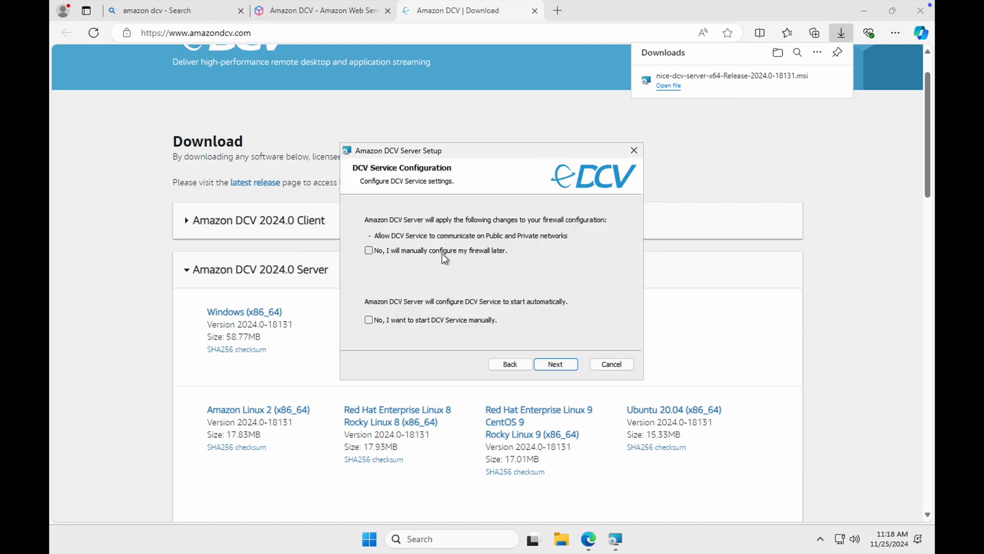
mouse_move(468, 316)
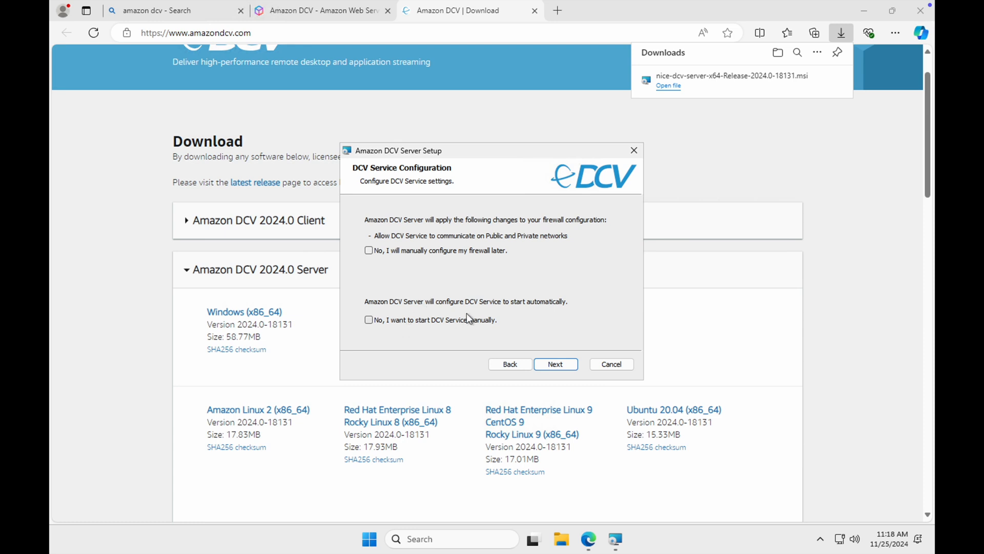
mouse_move(471, 295)
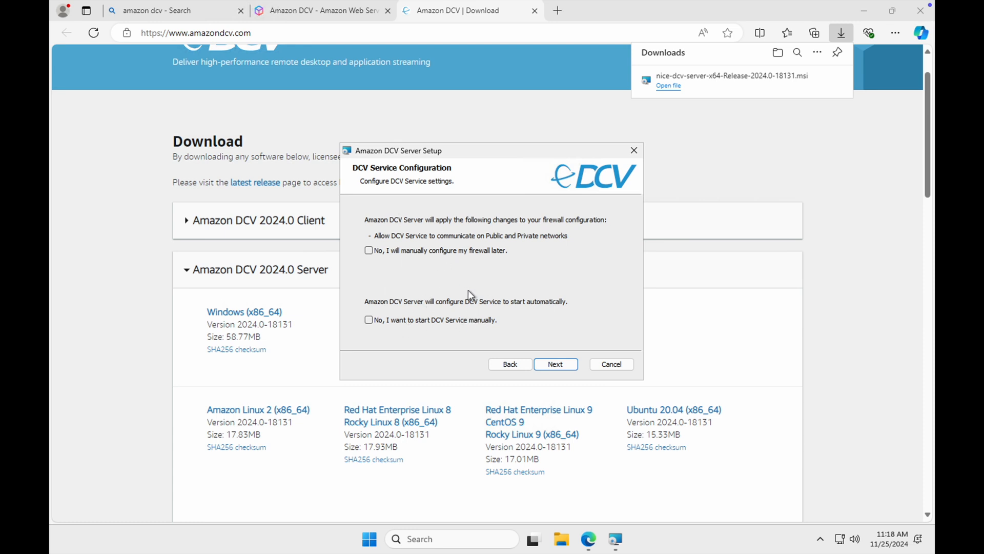
mouse_move(510, 363)
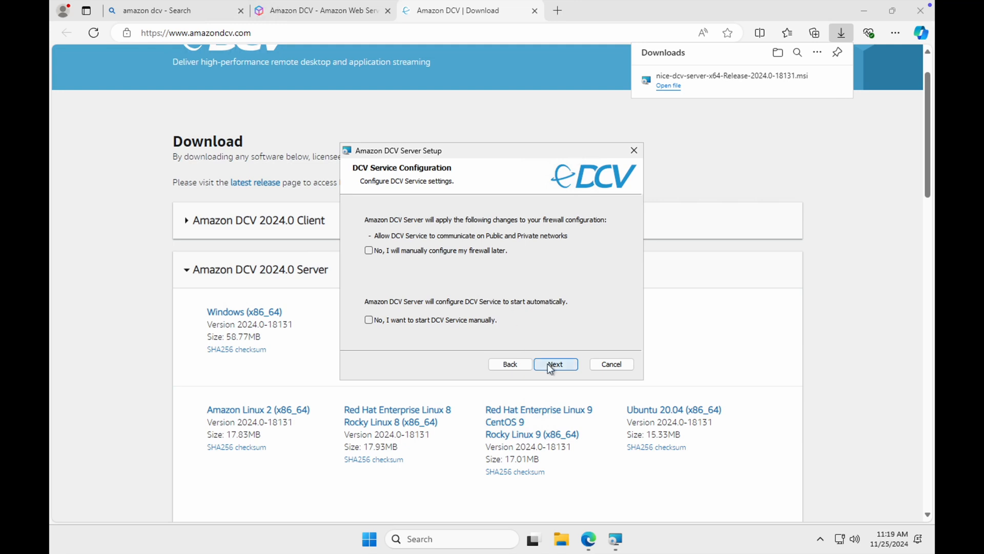
mouse_move(567, 371)
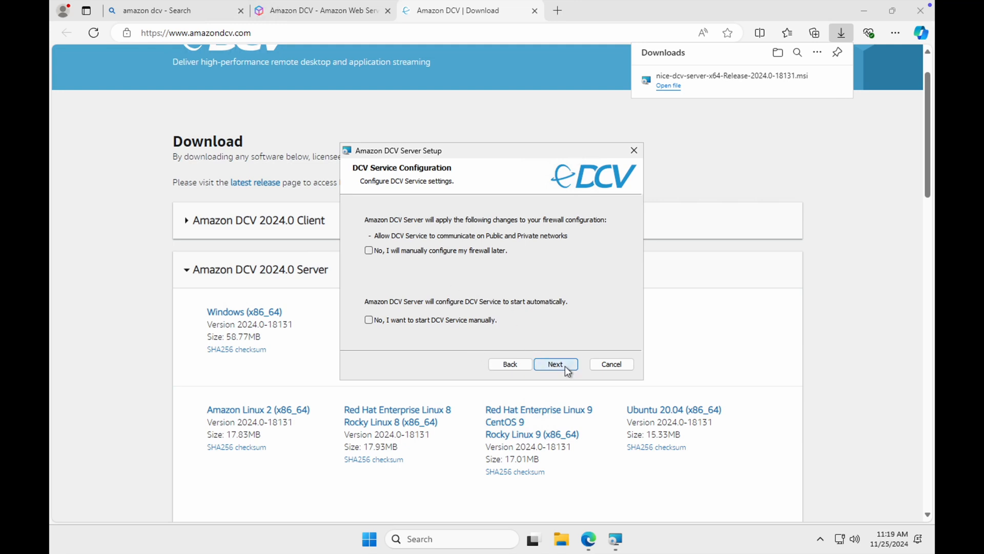
Accept default firewall/service settings and Administrator as console session owner
click(555, 364)
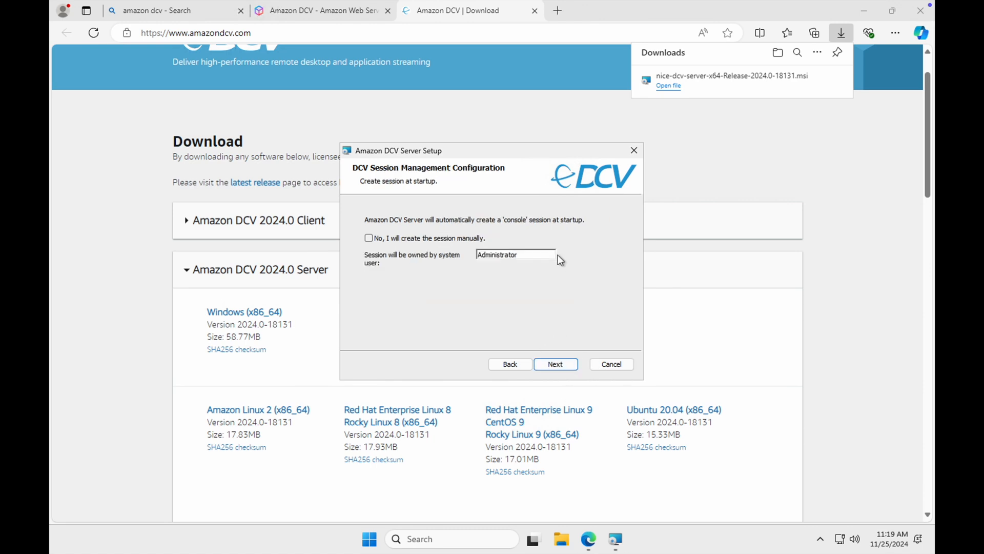
mouse_move(532, 283)
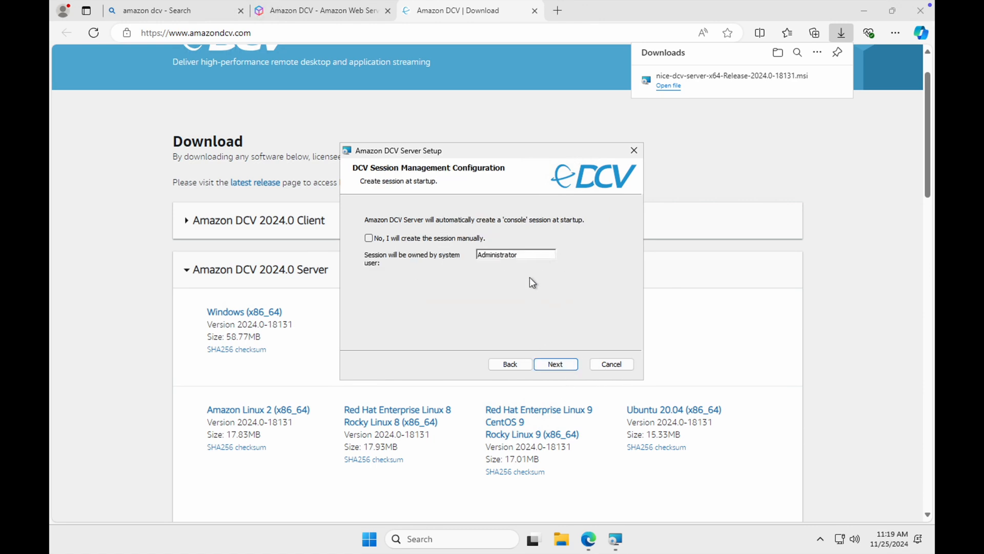
mouse_move(501, 303)
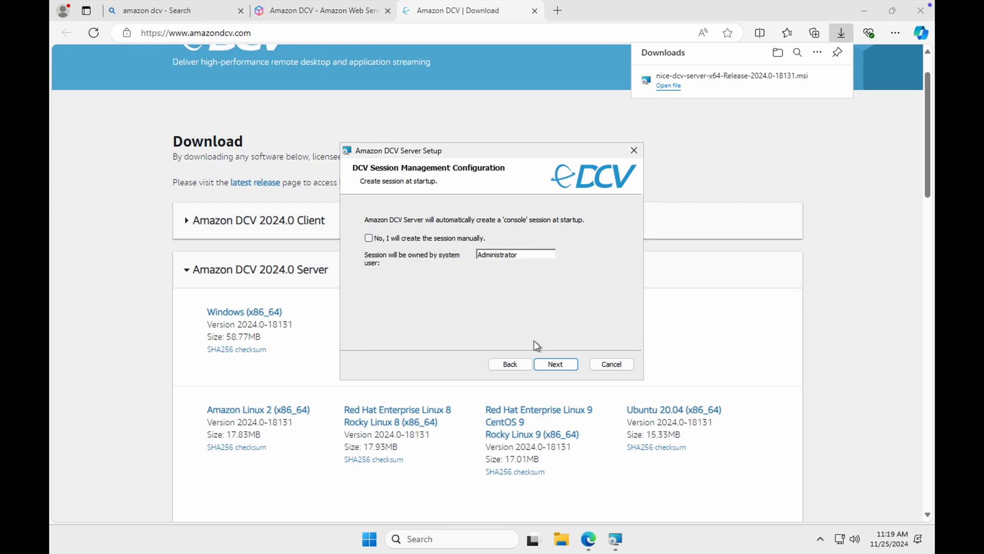
click(555, 364)
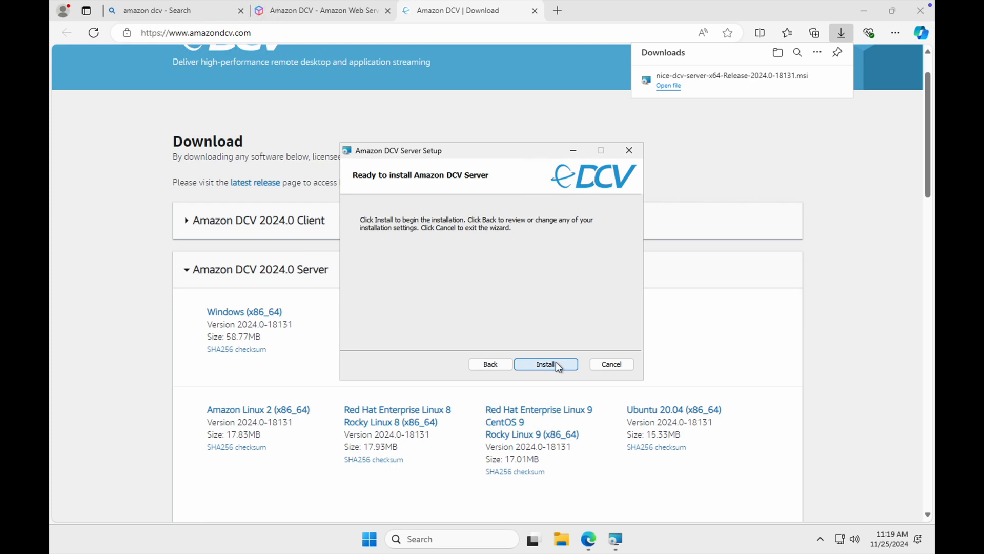
Run the Amazon DCV Server installation and exit the finished wizard
click(544, 363)
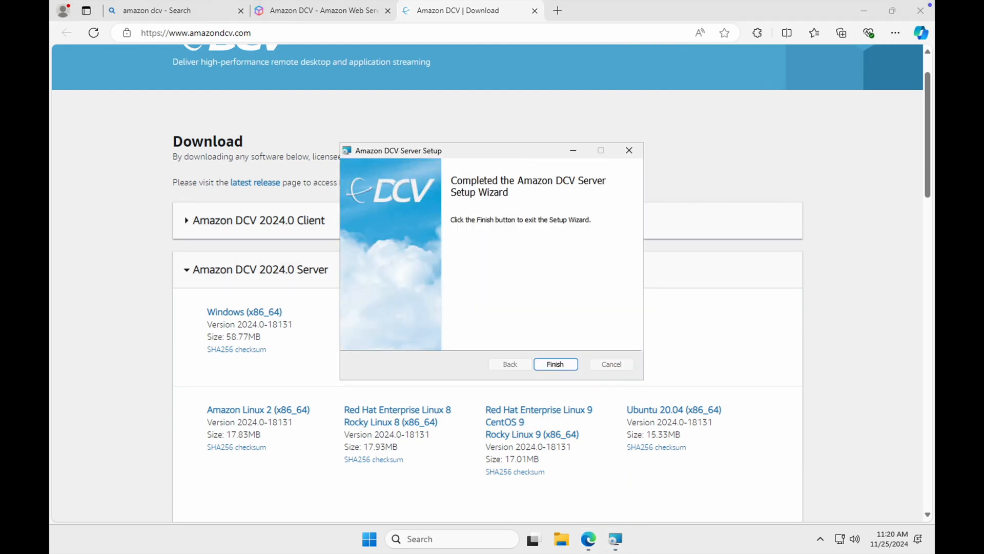
click(554, 364)
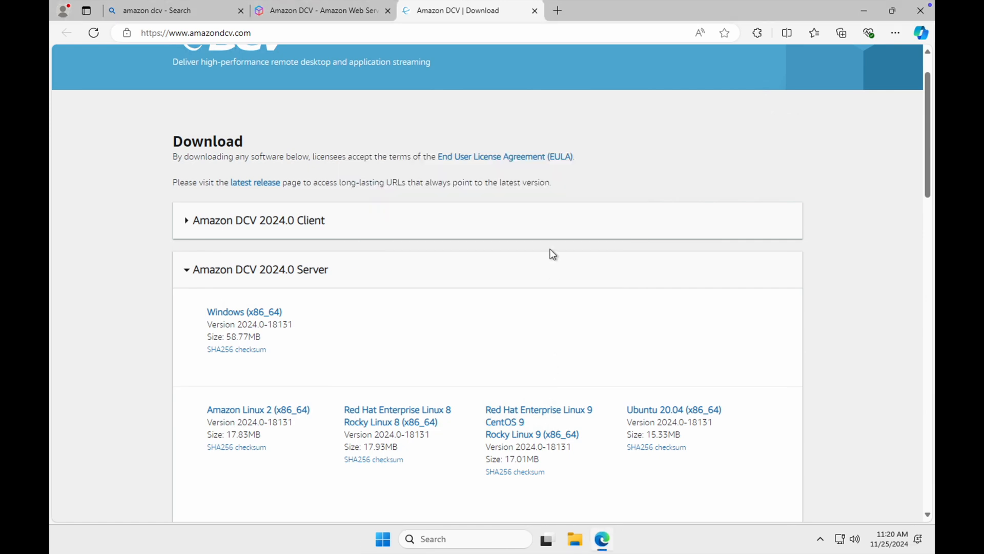
mouse_move(415, 174)
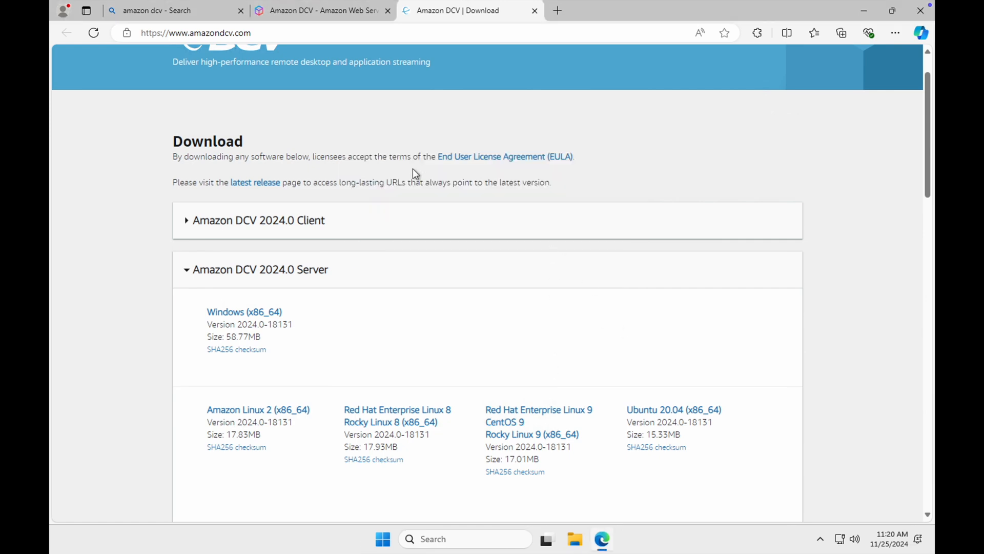
Close Edge and restart Windows Server from the Start menu power options
click(157, 10)
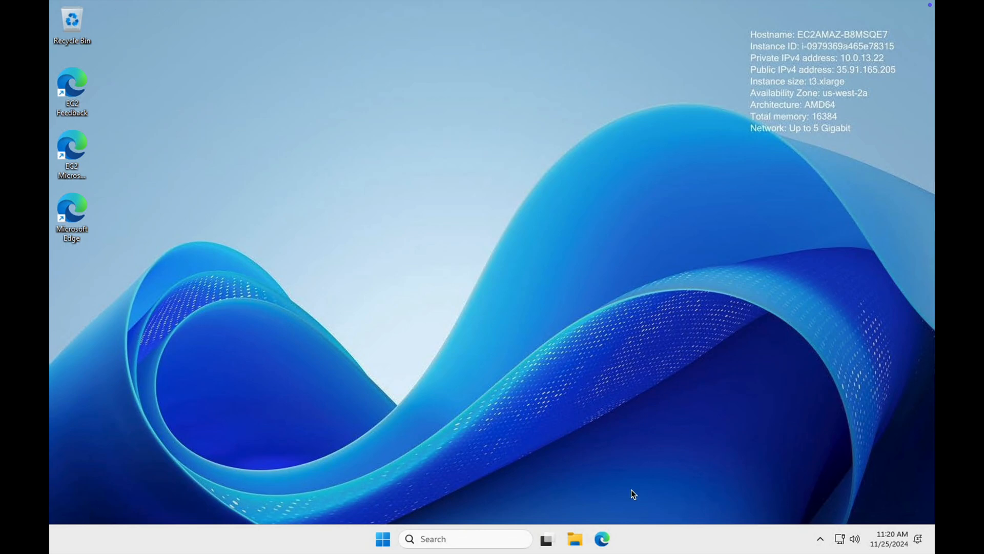
click(382, 538)
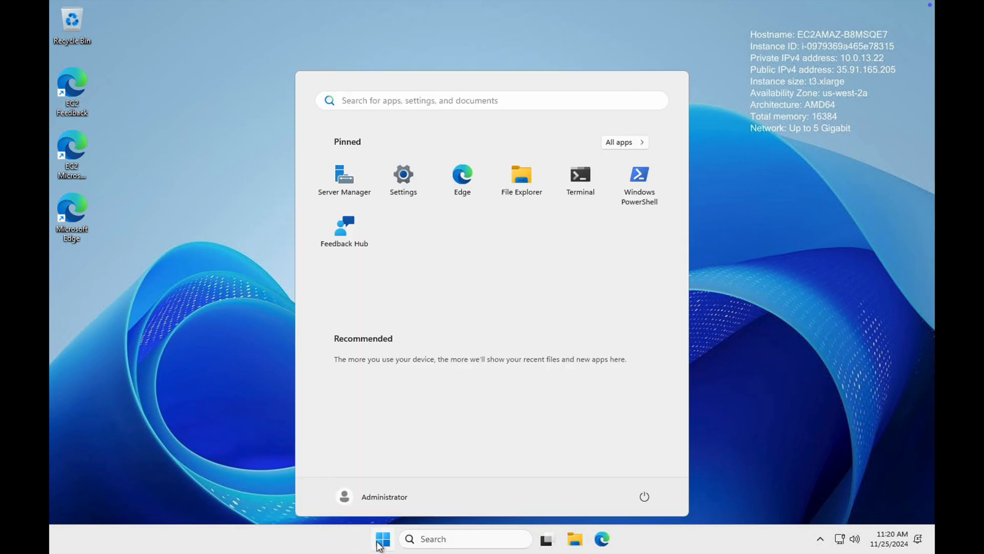
click(644, 496)
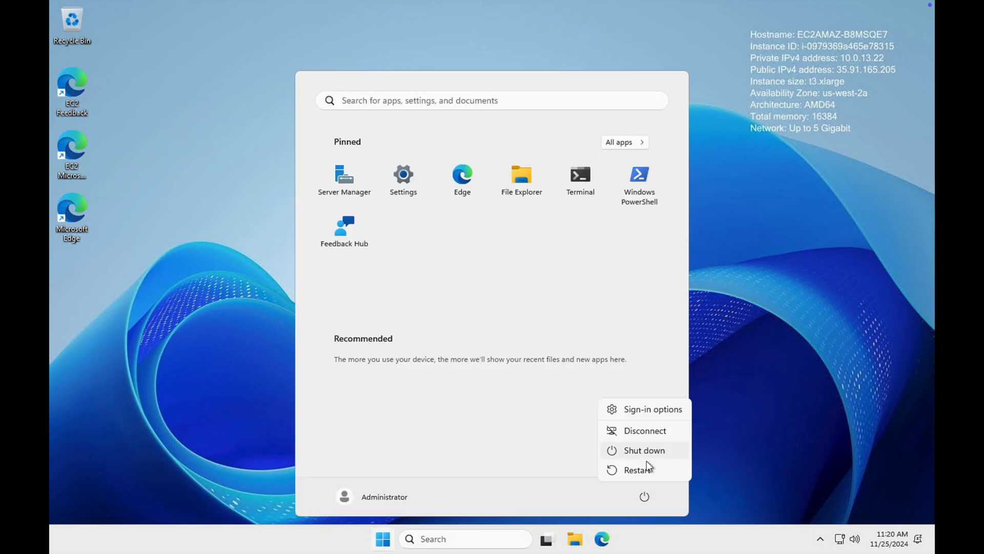
click(644, 450)
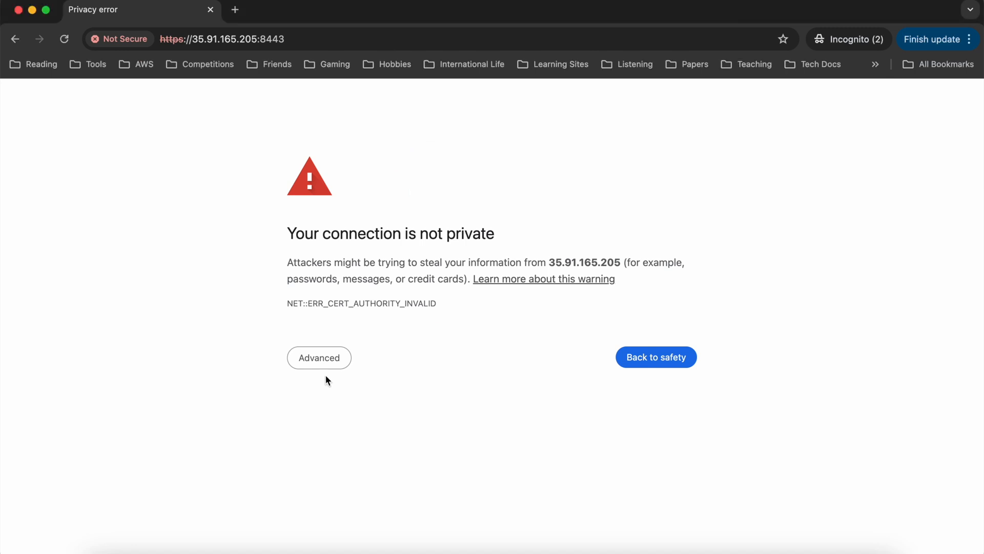
Bypass Chrome's certificate warning via Advanced and proceed to 35.91.165.205 (unsafe)
click(317, 357)
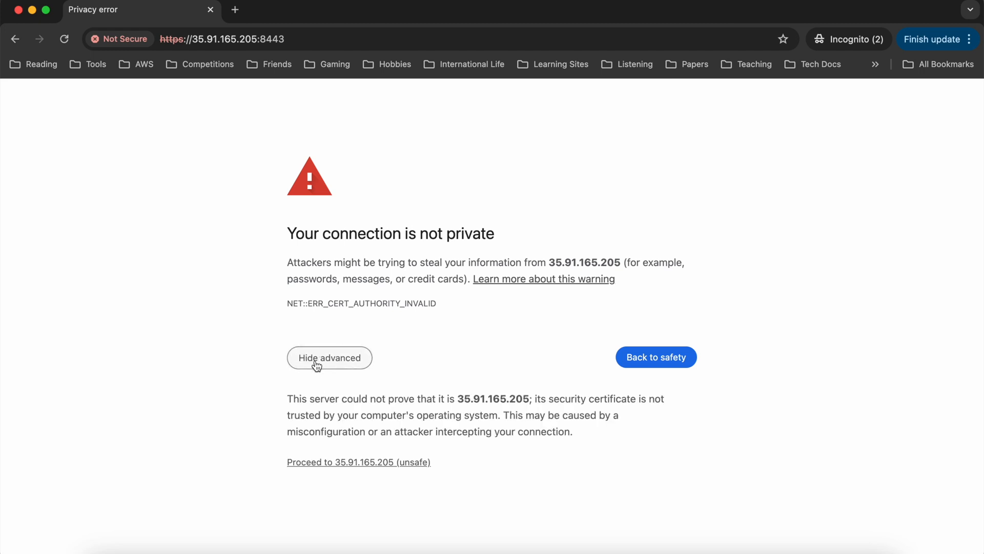
click(359, 463)
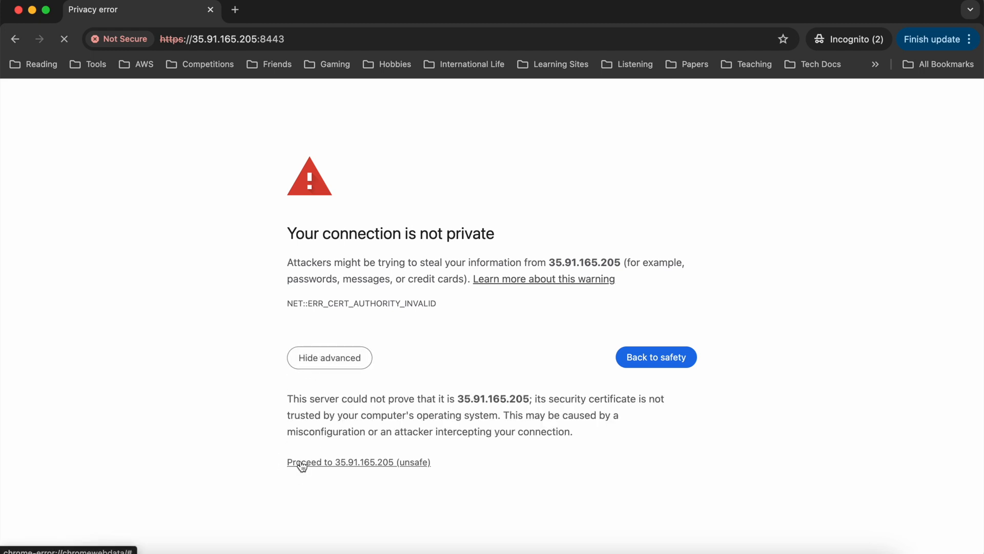
click(359, 461)
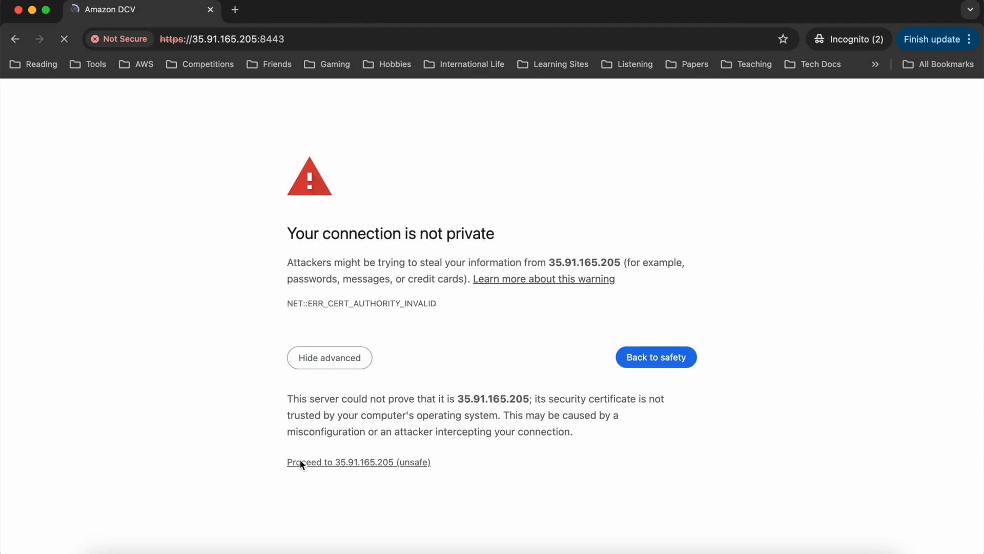
click(358, 461)
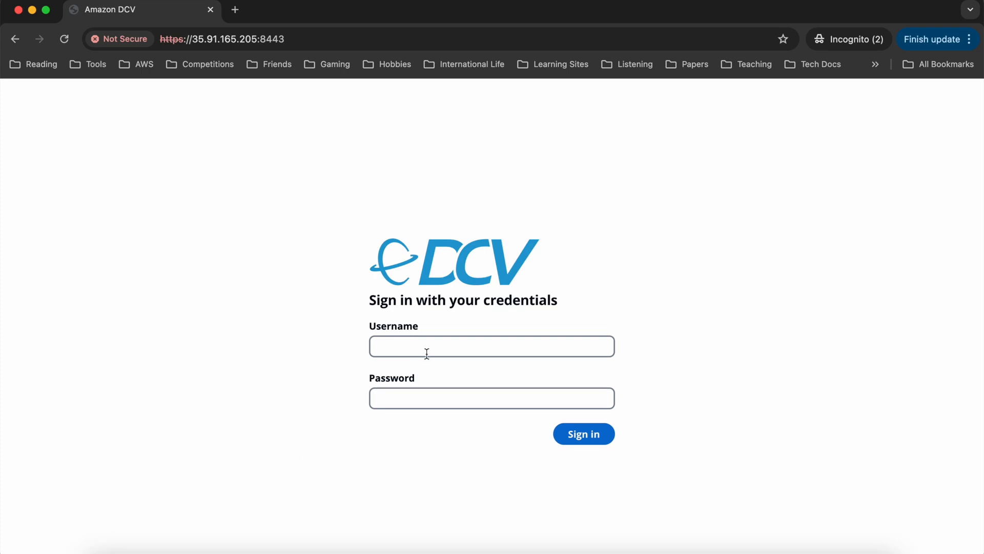
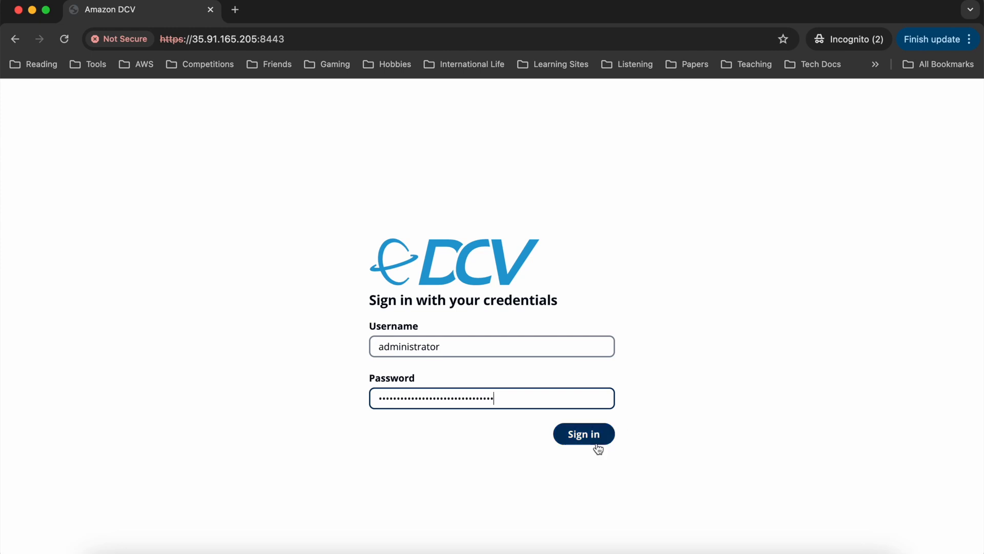
Sign in to the DCV web client as administrator with its password
click(582, 433)
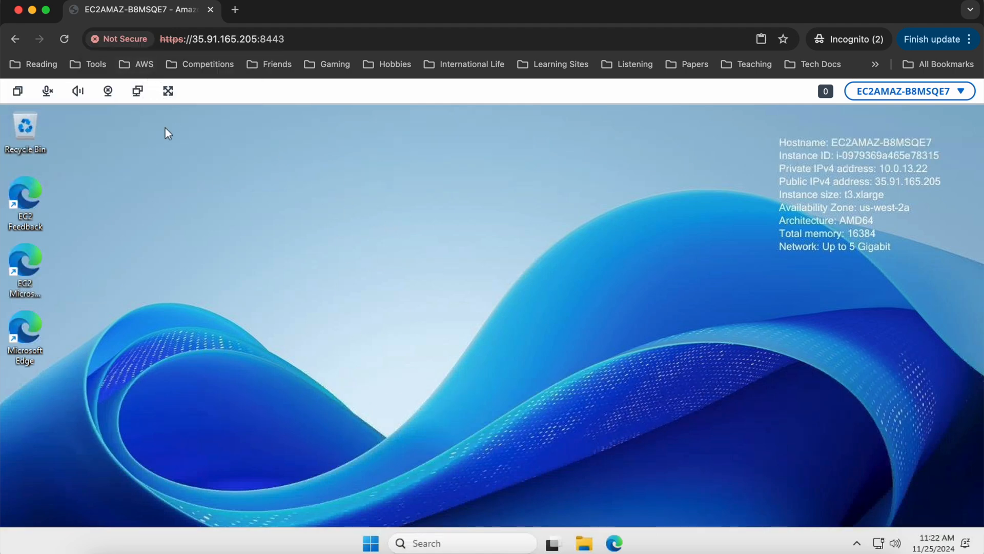
mouse_move(160, 228)
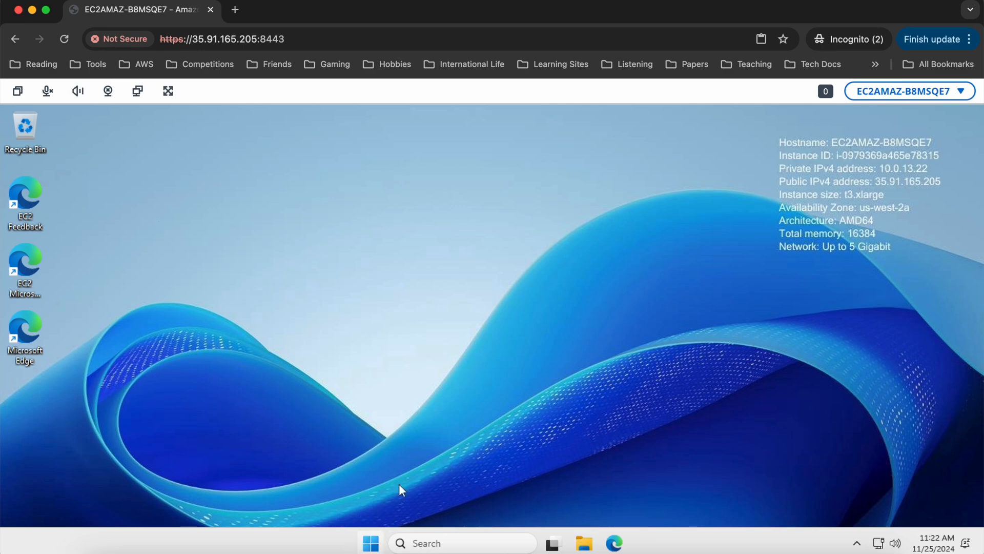
mouse_move(467, 363)
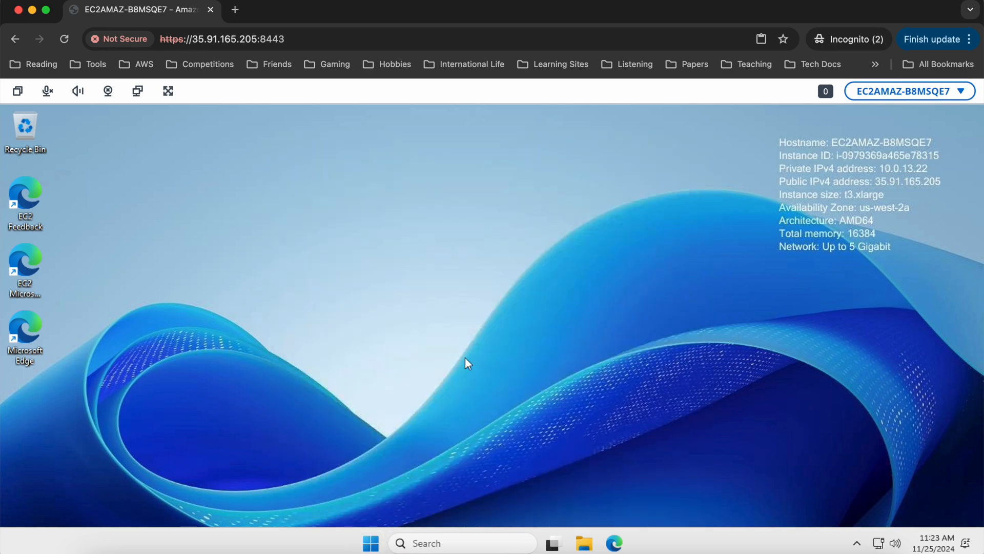
mouse_move(504, 261)
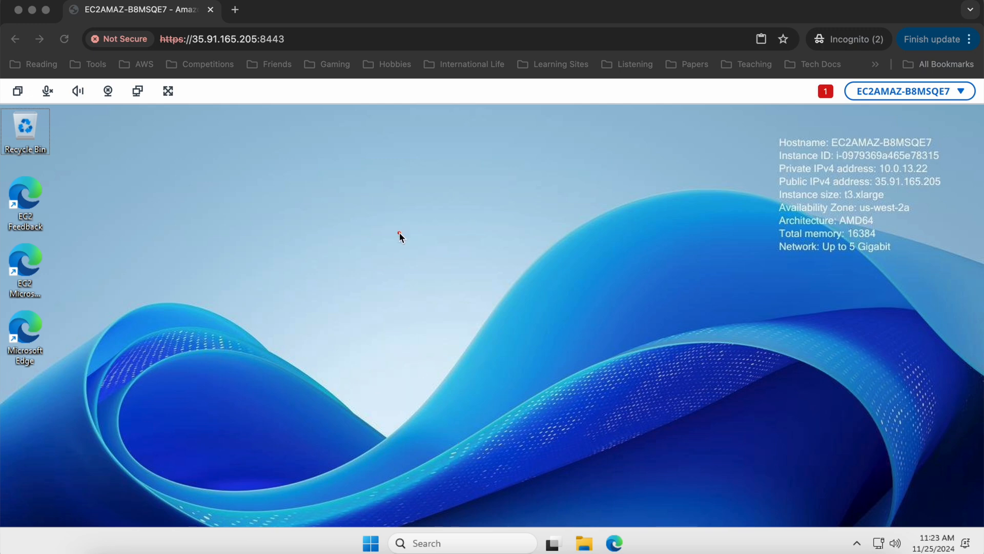
mouse_move(458, 381)
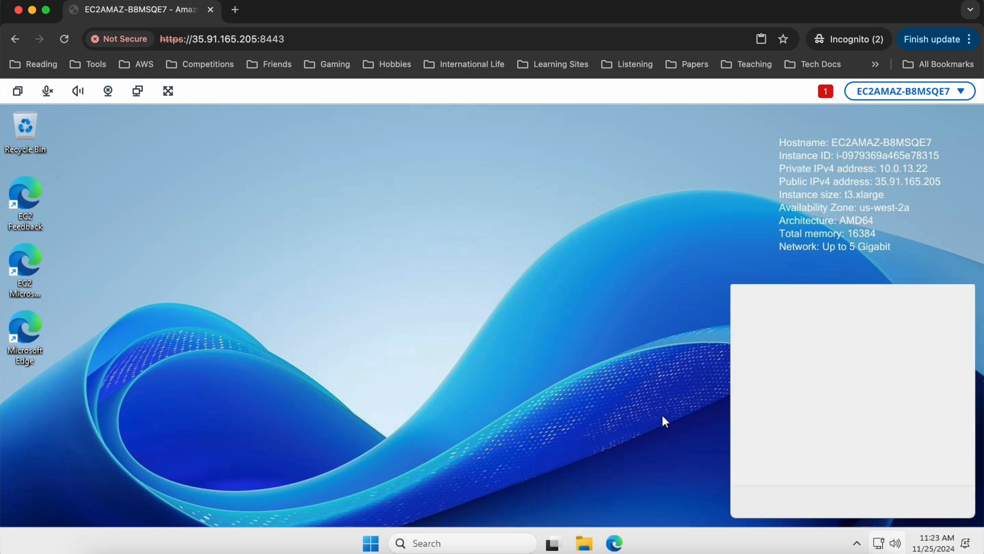
click(885, 543)
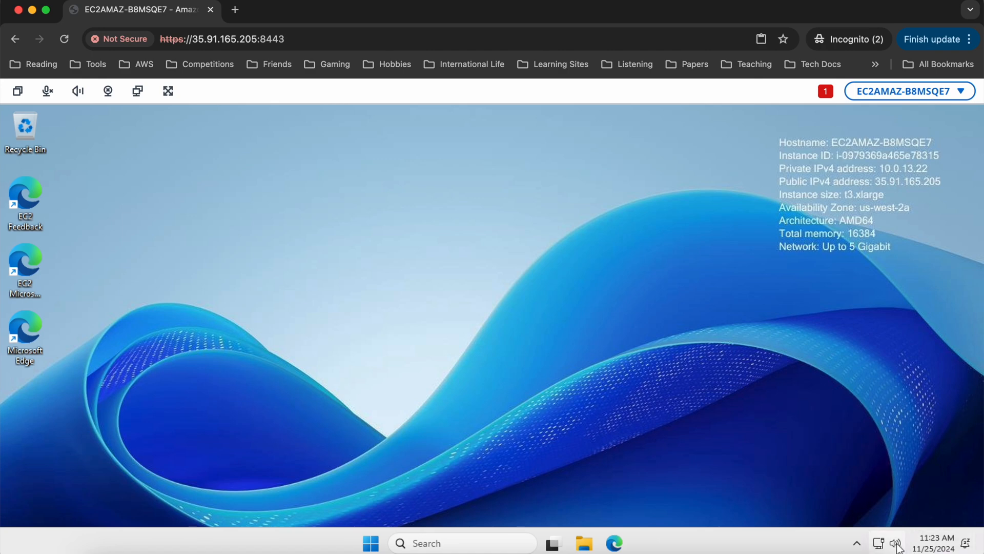
mouse_move(377, 232)
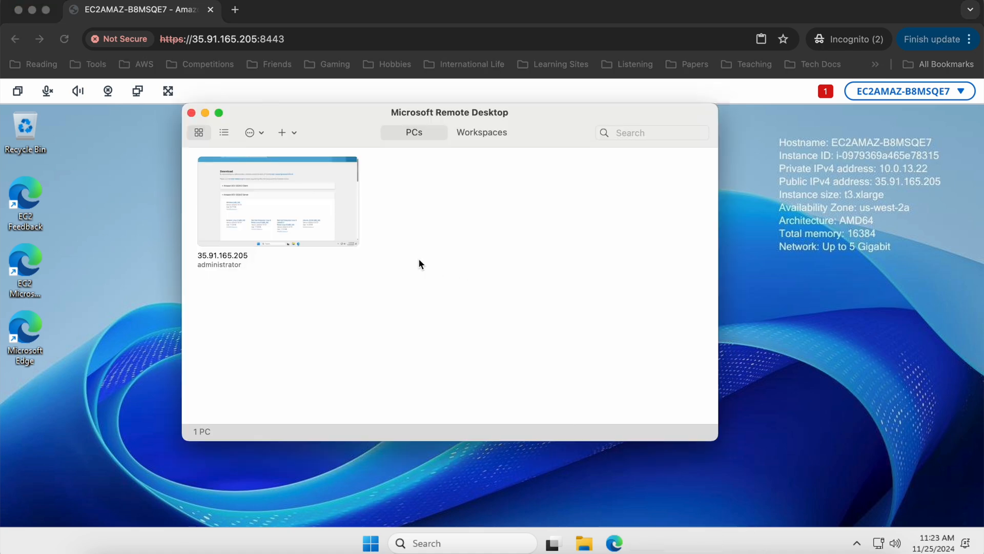
mouse_move(257, 206)
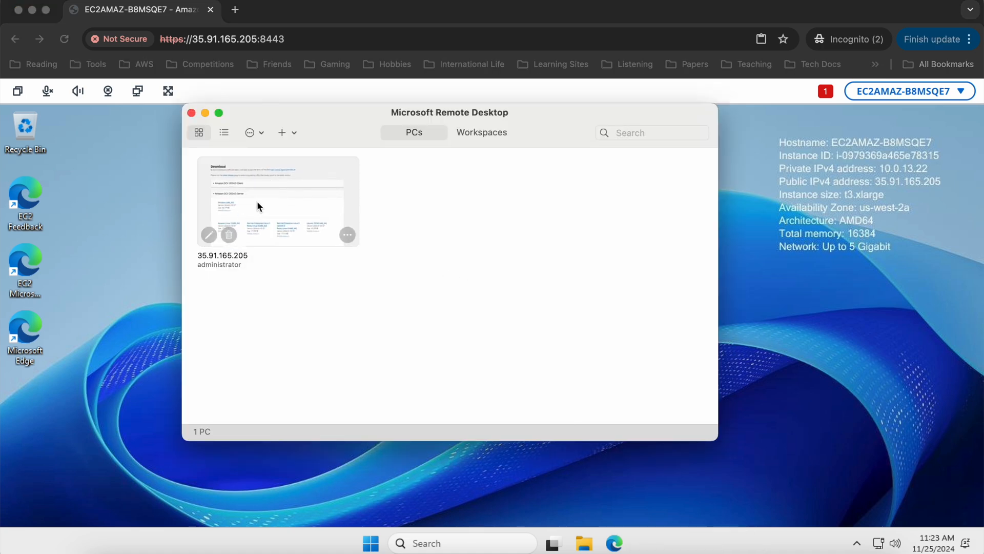
Connect to the saved 35.91.165.205 PC, continuing past the unverified certificate
double_click(277, 201)
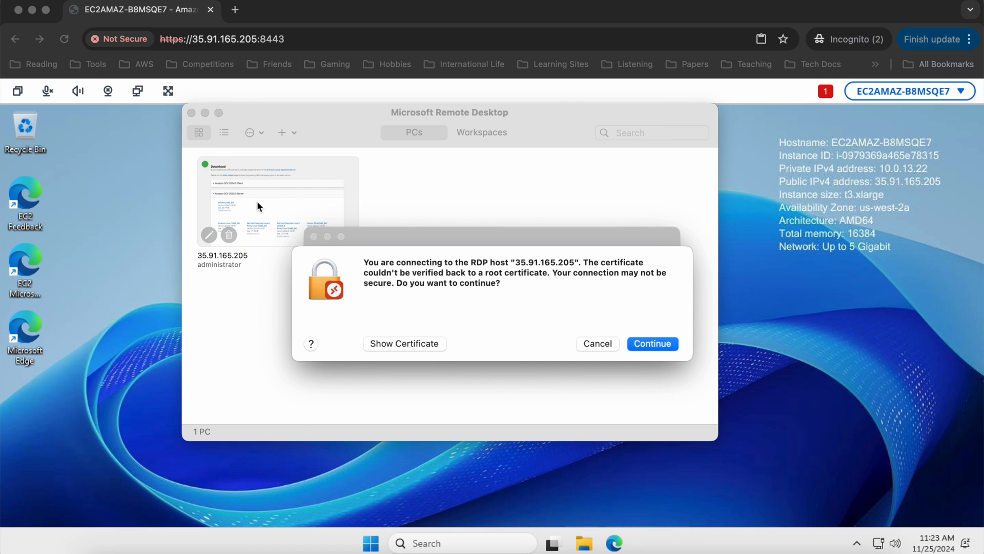
click(652, 344)
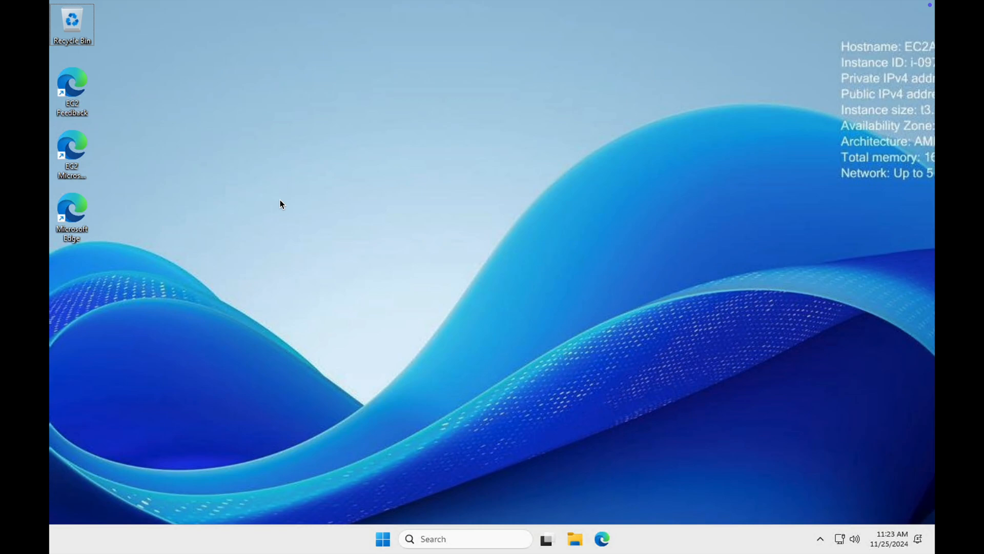
mouse_move(494, 294)
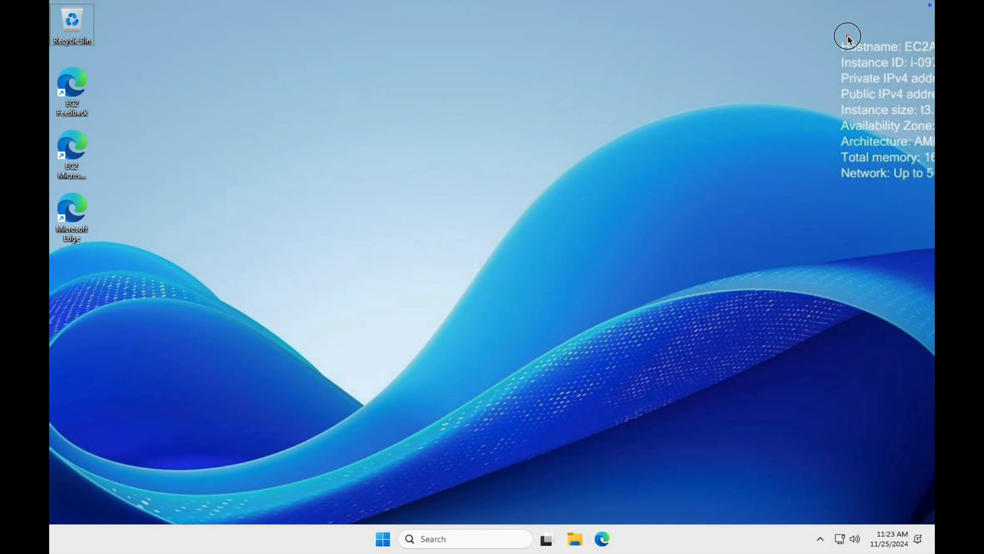
drag(848, 36, 724, 154)
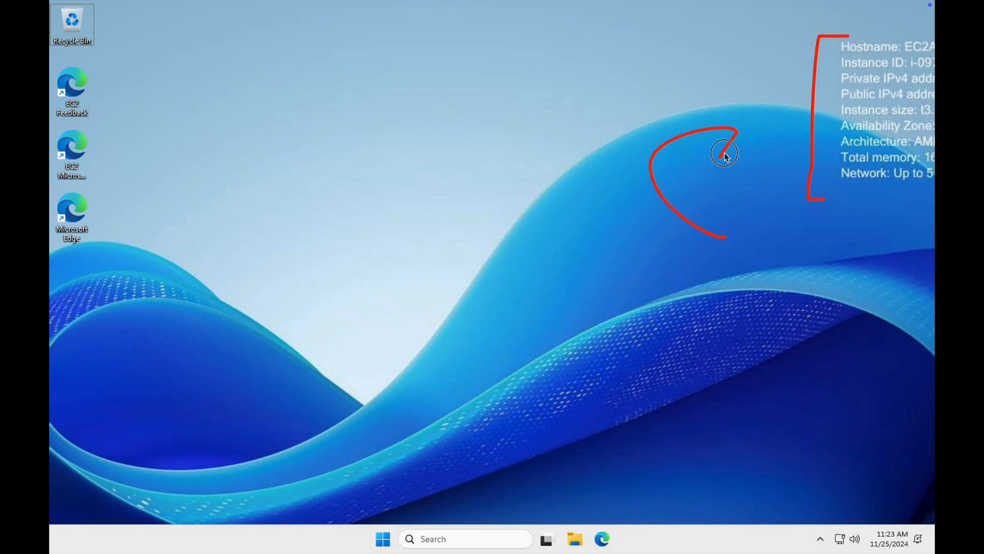